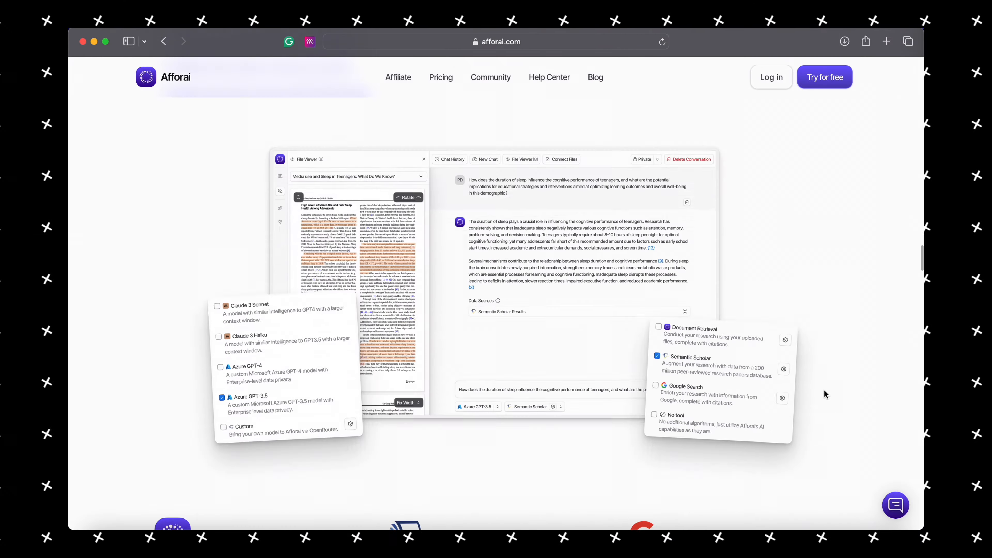
Upload the queued 2405.21060v1.pdf to the Afforai library and view a library file's options.
scroll("down", 3)
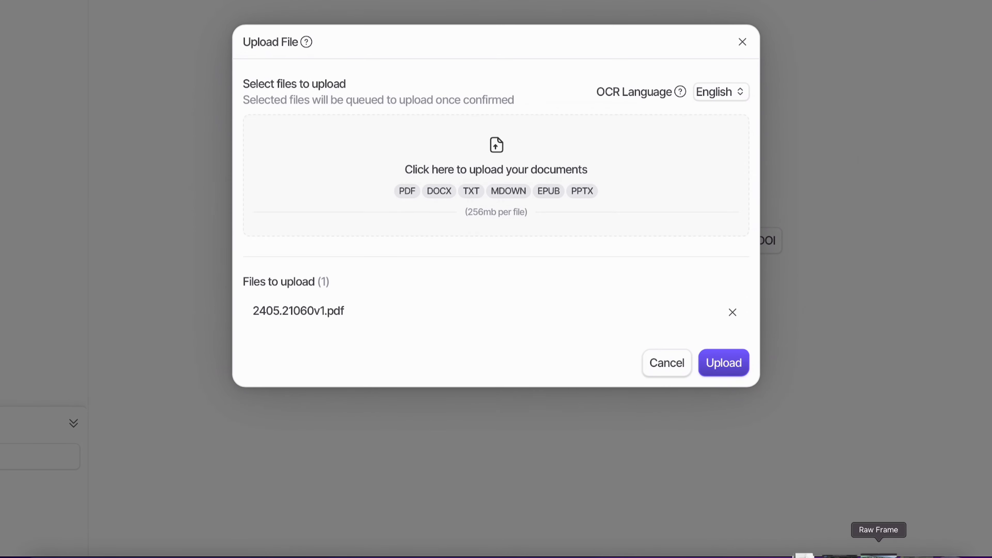
left_click(724, 363)
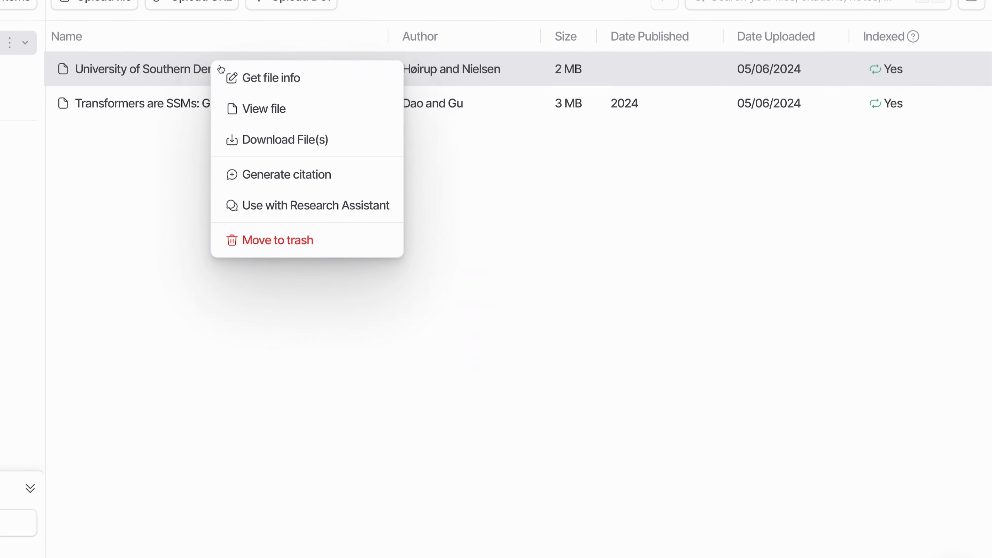
left_click(286, 175)
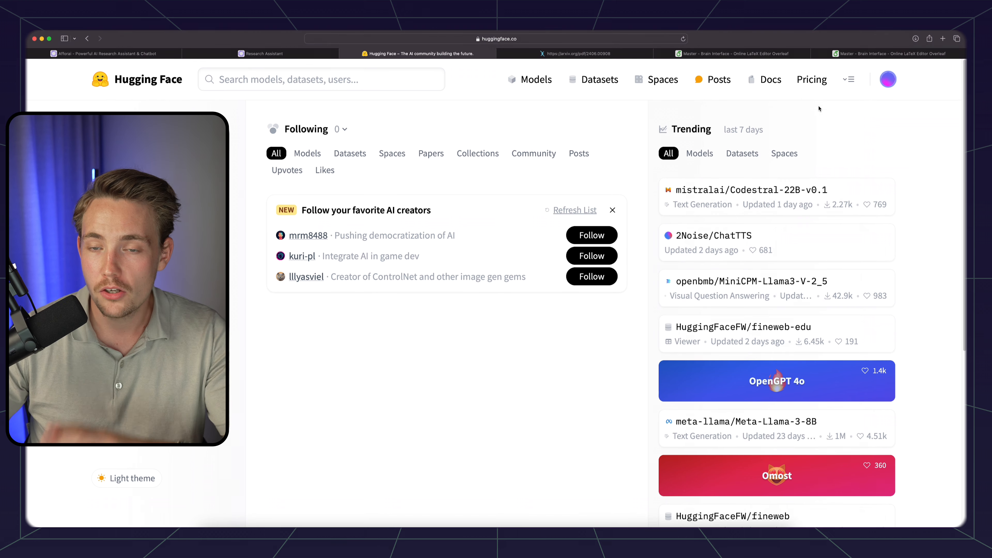
Go to Hugging Face's Daily Papers listing from the site navigation menu.
left_click(849, 79)
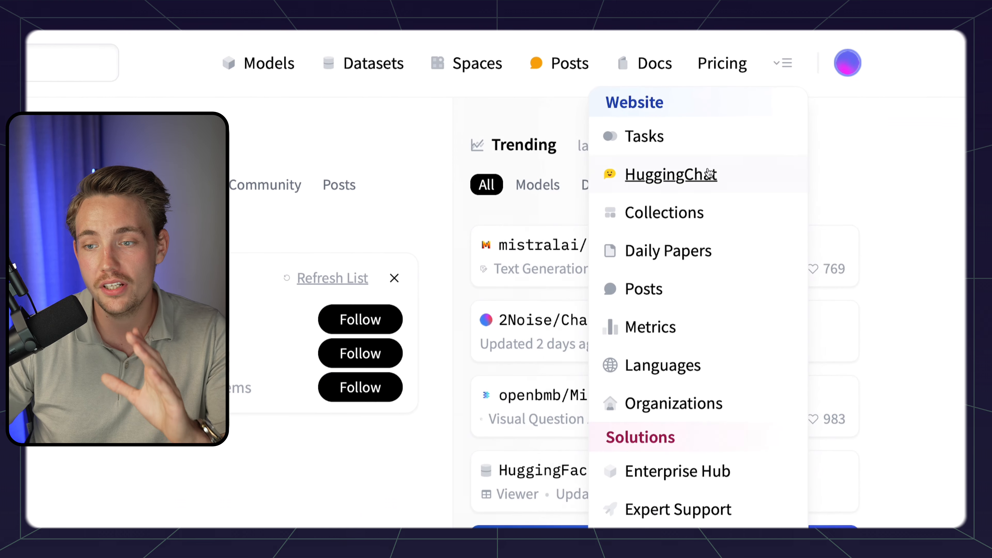
mouse_move(668, 251)
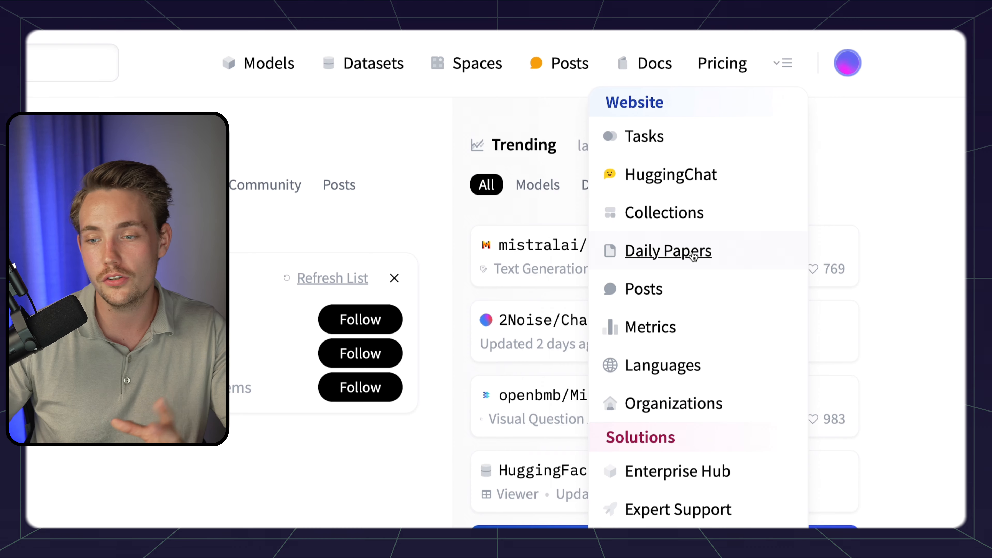
left_click(668, 251)
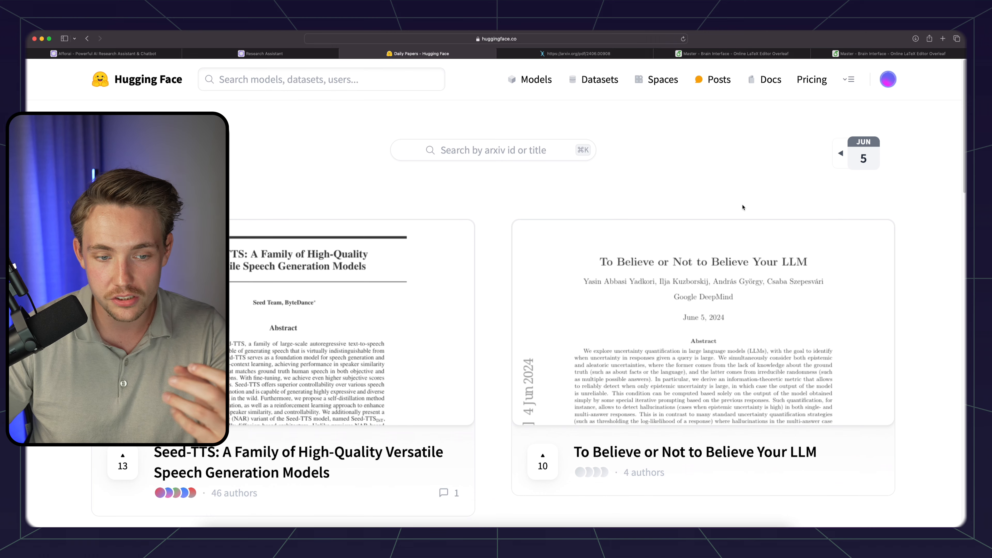
scroll("down", 3)
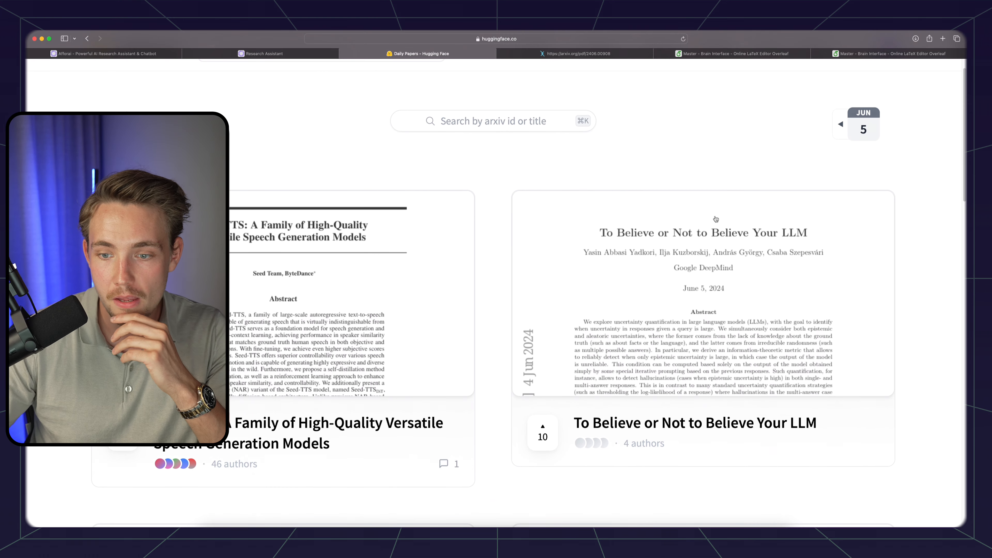
scroll("down", 3)
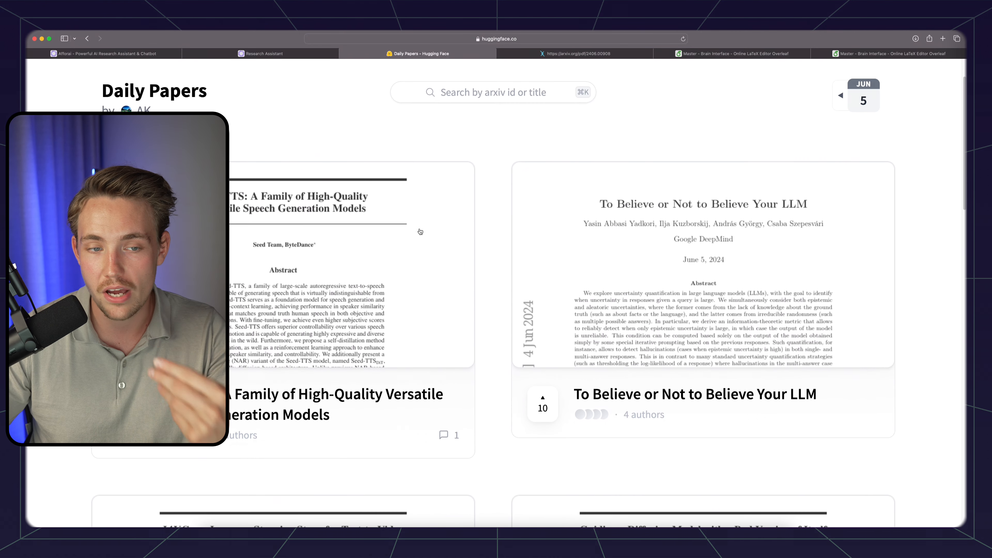
mouse_move(547, 152)
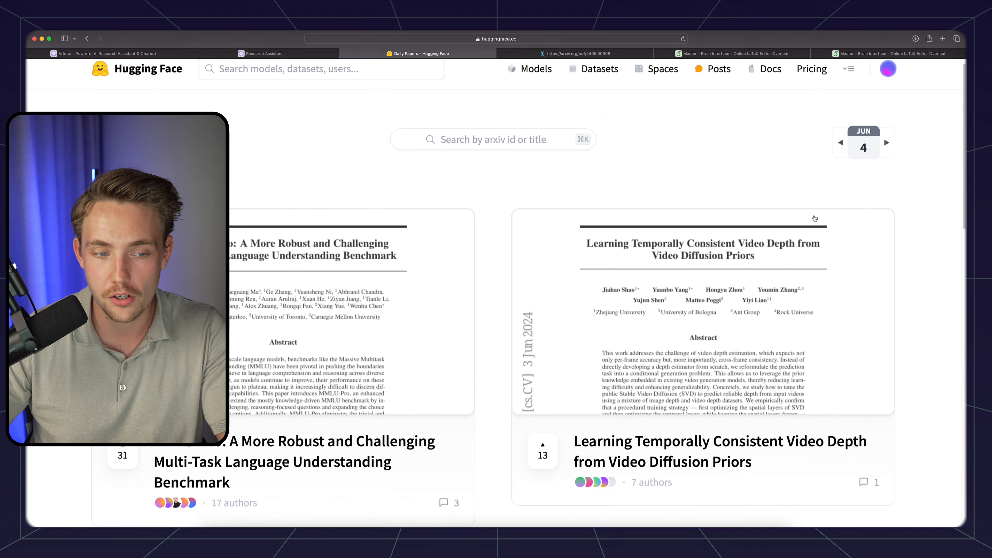
Browse back to the June 3 papers and open the Transformers are SSMs paper page.
left_click(840, 143)
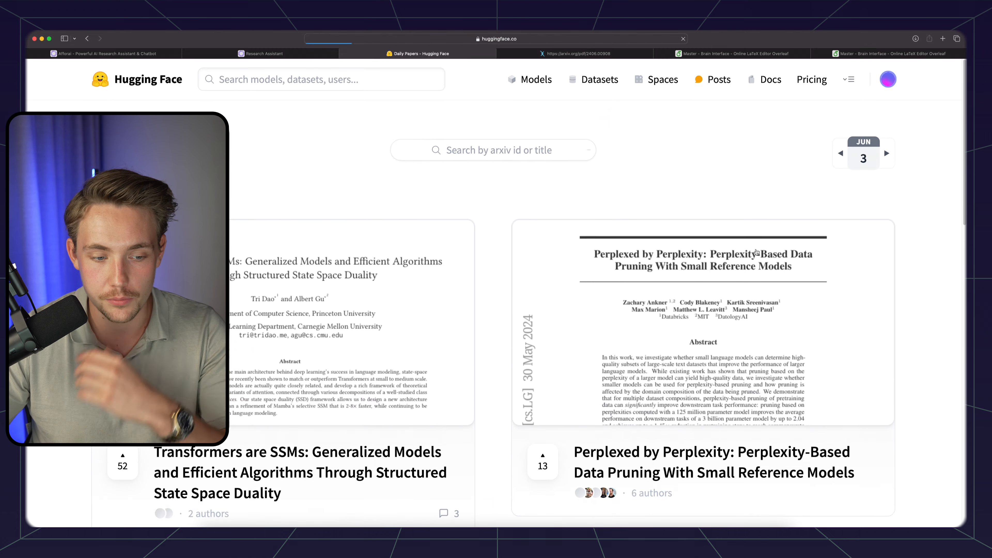
scroll("down", 3)
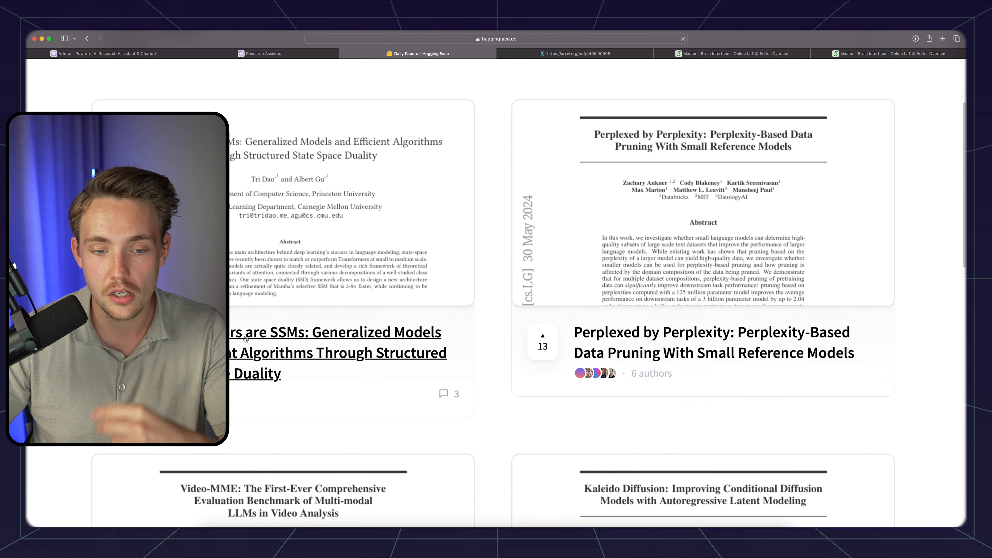
left_click(324, 331)
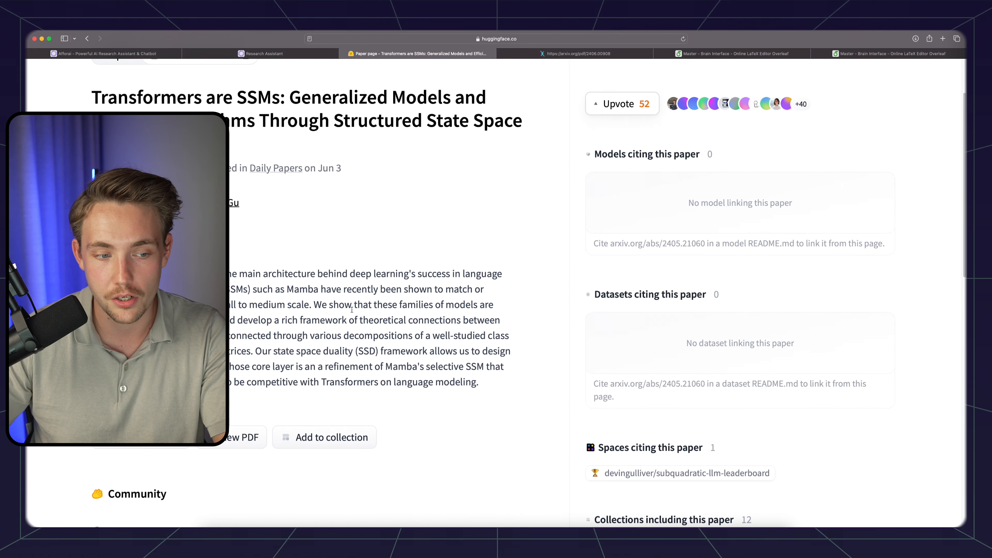
Open the arXiv abstract page (2405.21060) via the paper page's View arXiv page link.
scroll("down", 3)
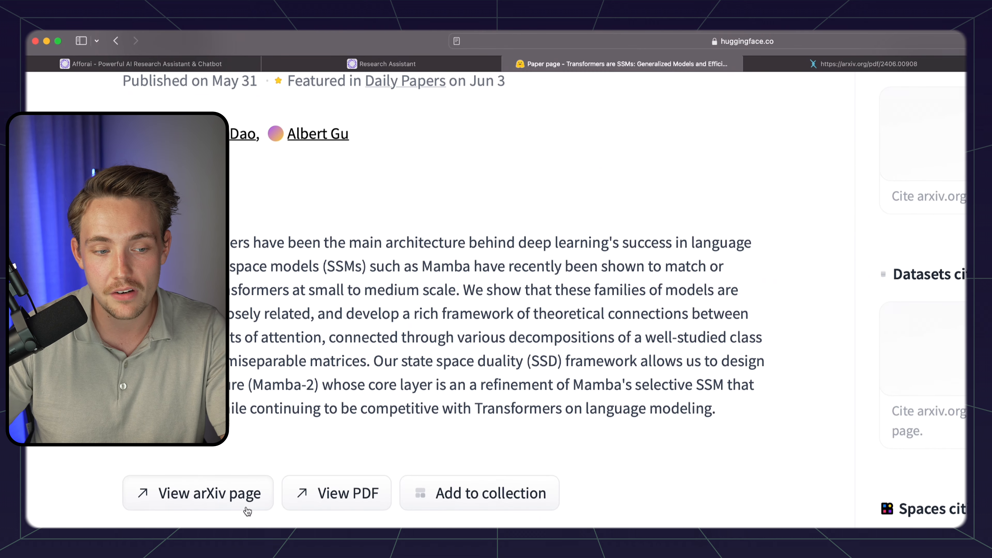
right_click(197, 493)
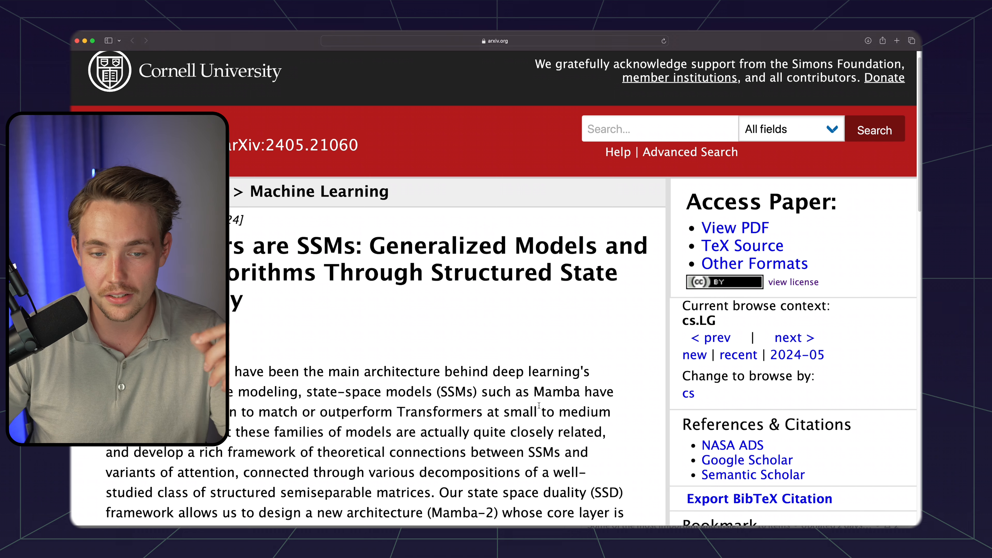
Use the arXiv Access Paper links and move to the Master - Brain Interface thesis in Overleaf.
scroll("down", 3)
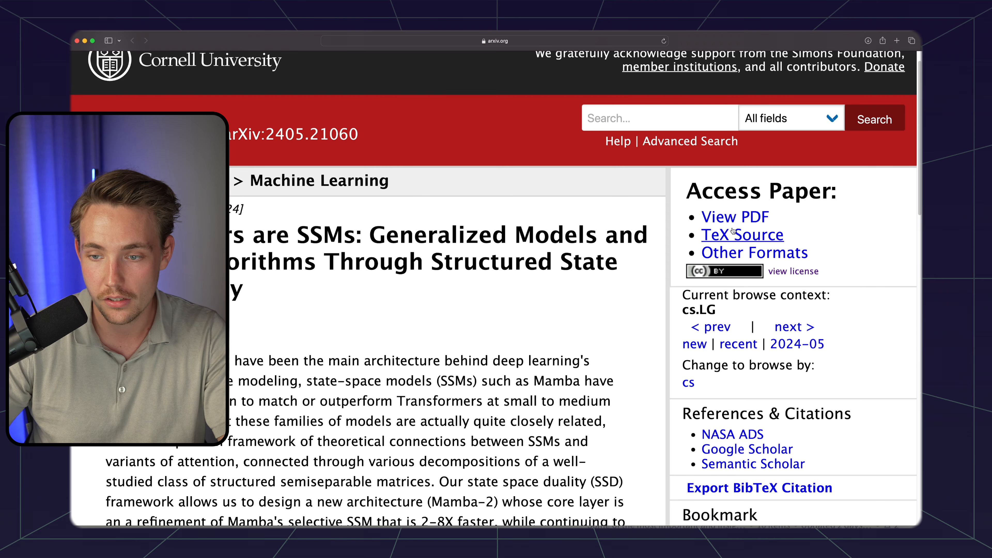
left_click(734, 216)
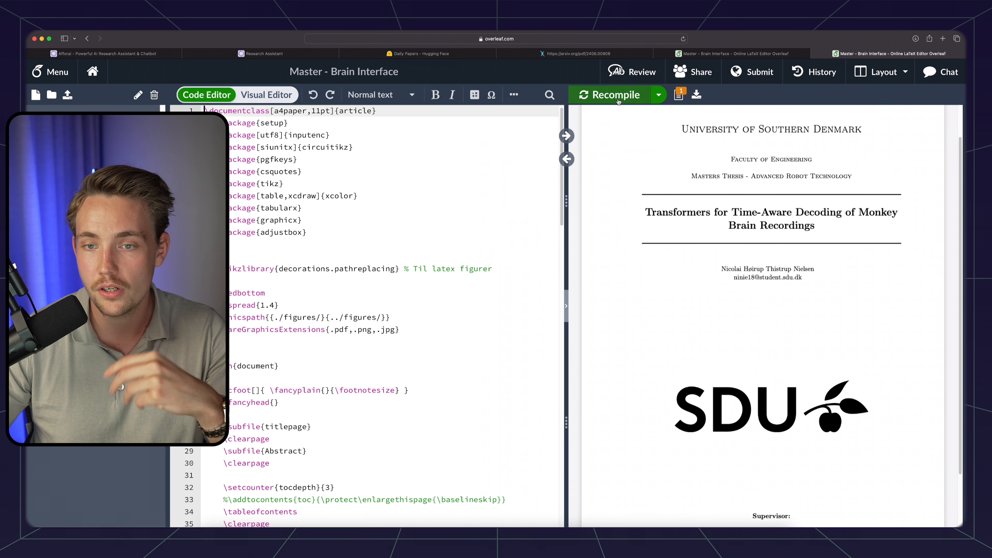
Recompile the Brain Interface thesis, then switch to the Afforai Research Assistant tab.
left_click(609, 94)
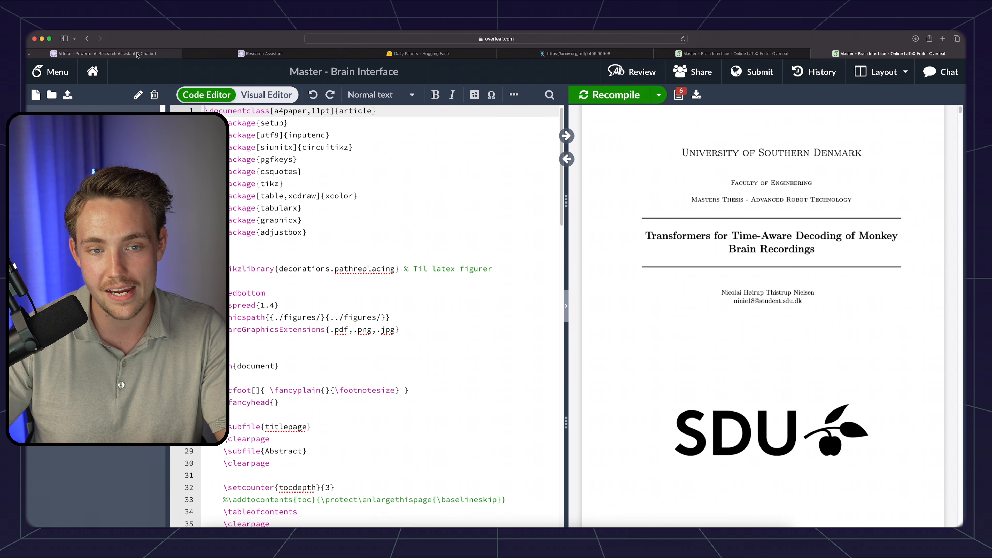
left_click(95, 53)
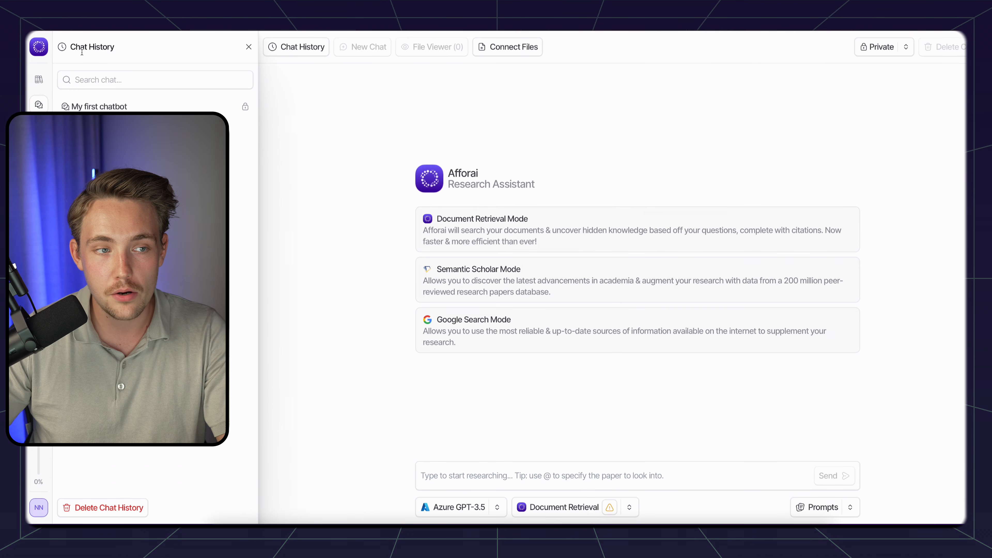
Upload the Transformers are SSMs arXiv PDF and the thesis PDF into the Afforai library.
left_click(249, 47)
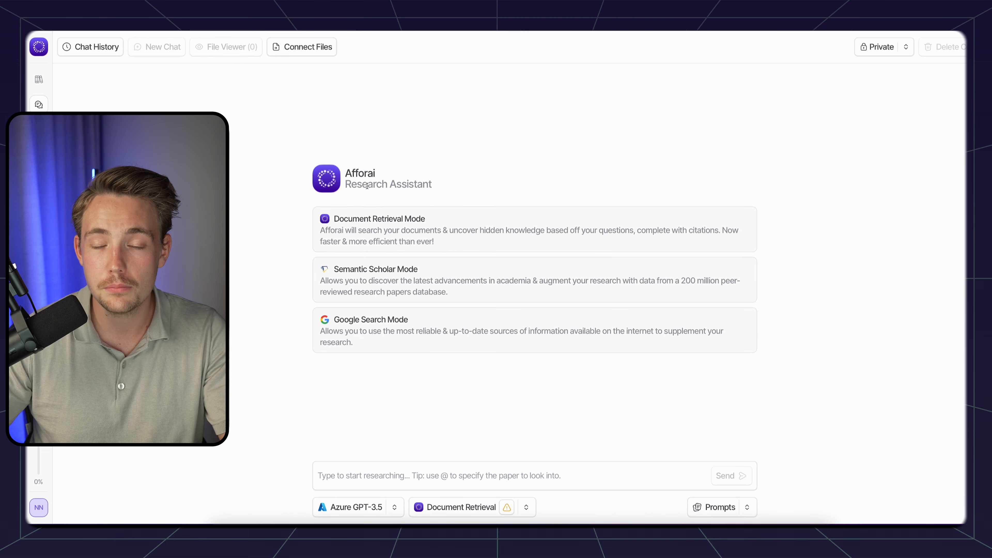
left_click(302, 47)
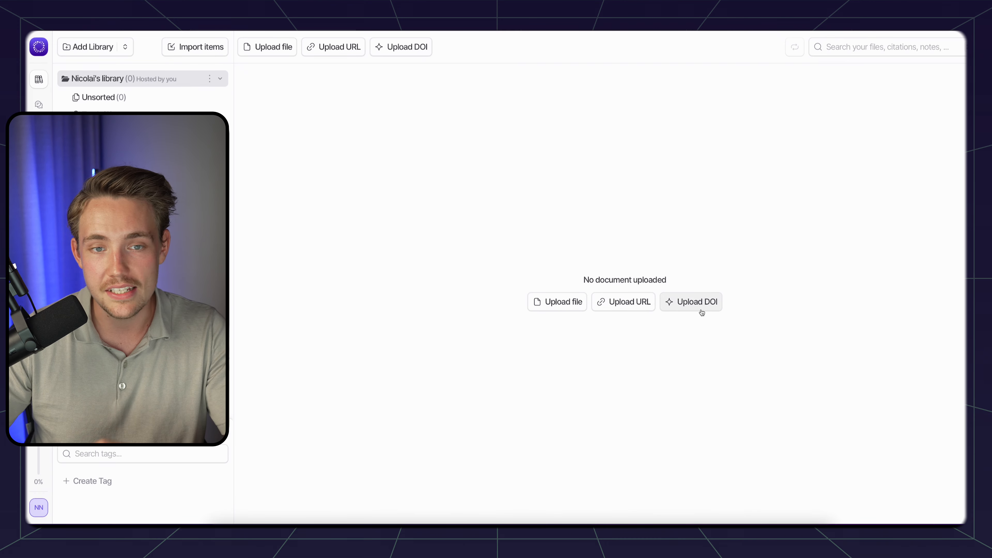
left_click(557, 302)
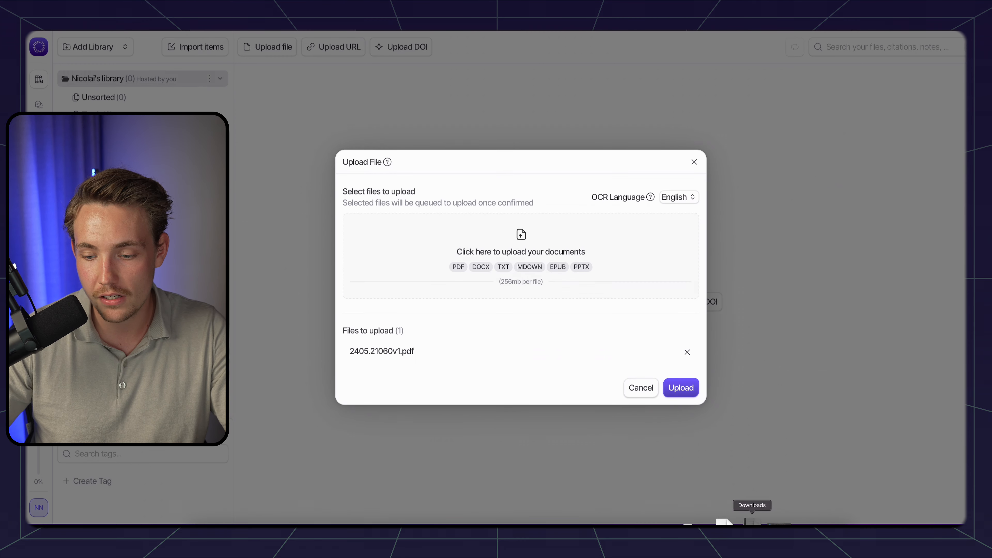
left_click(520, 251)
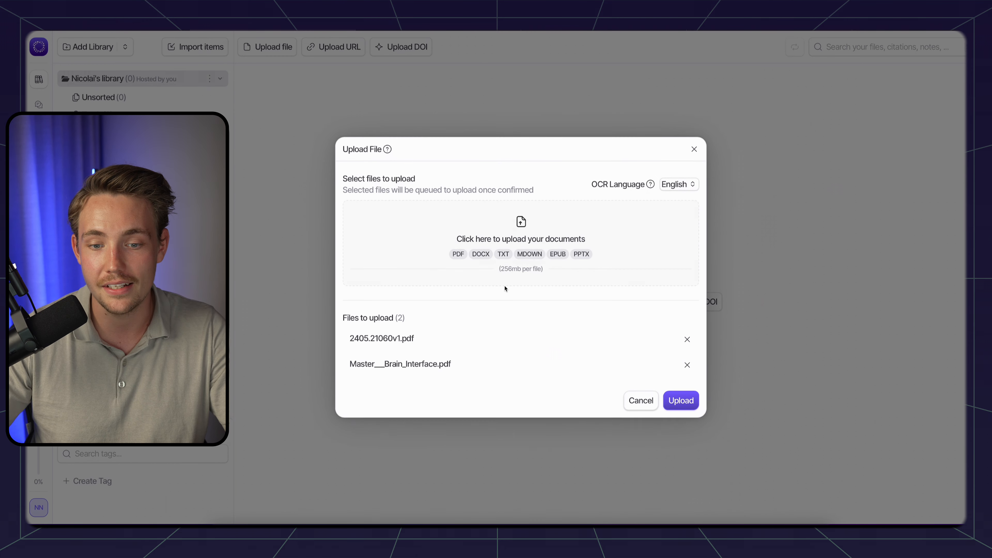
left_click(680, 400)
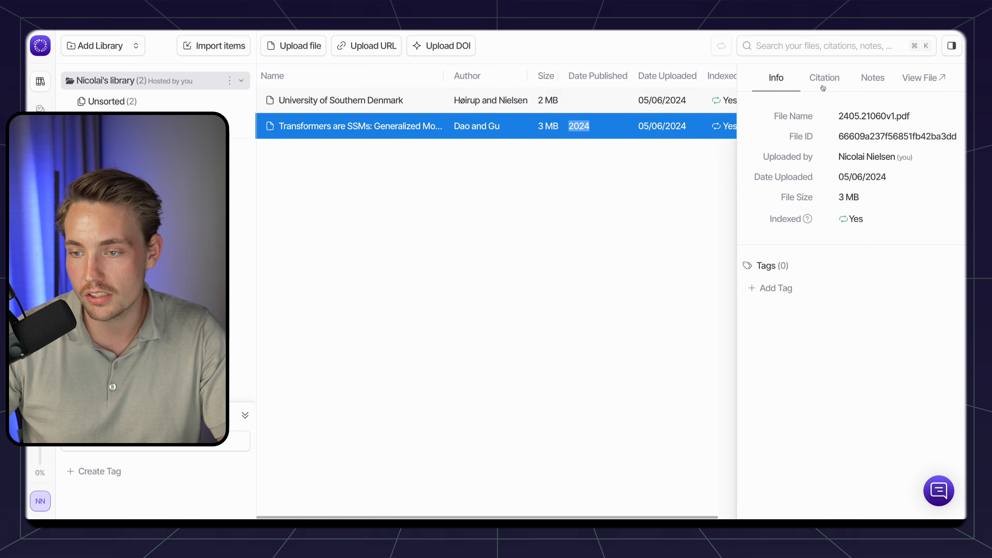
Review the paper's auto-filled citation (DOI, arXiv ID, authors, abstract) and open its notes.
left_click(824, 77)
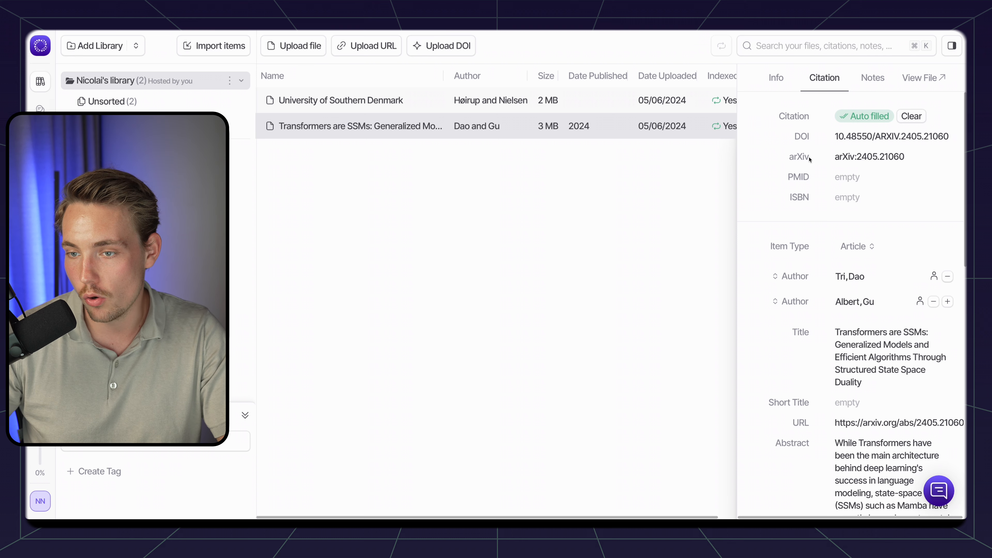
scroll("down", 3)
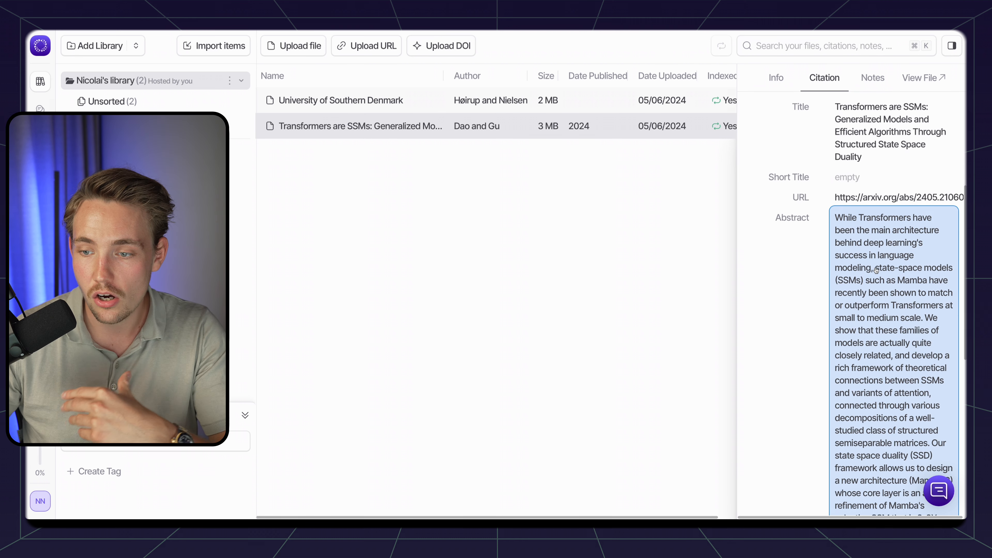
scroll("down", 3)
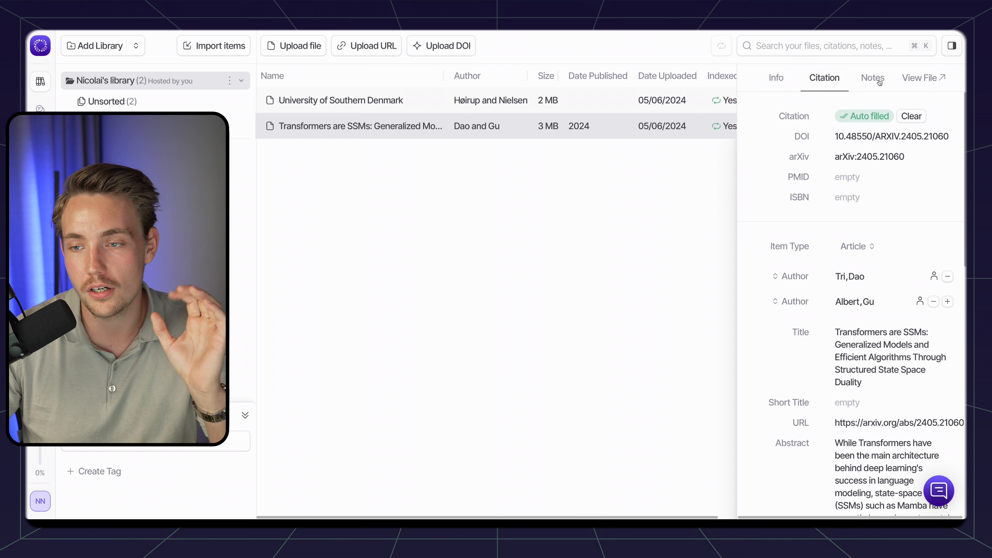
left_click(872, 78)
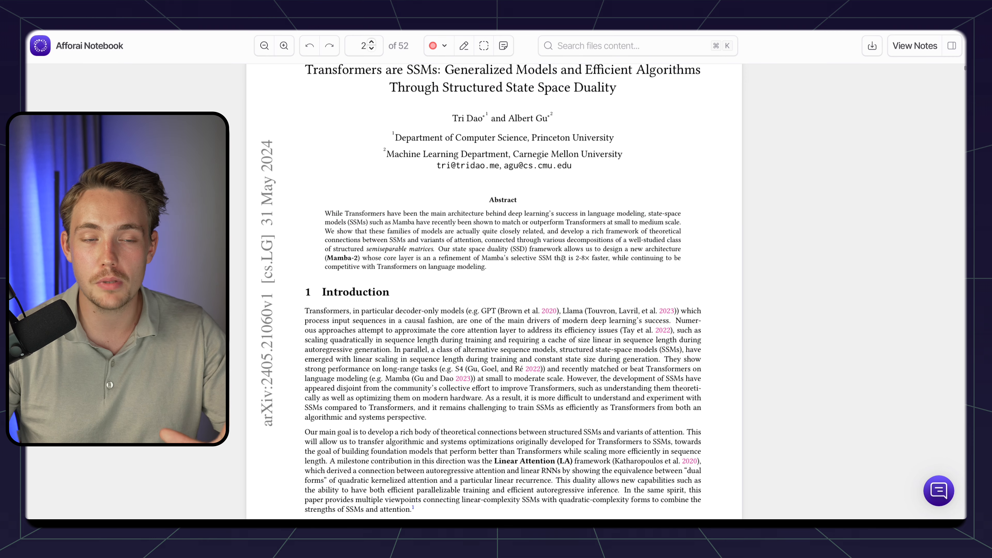
scroll("down", 3)
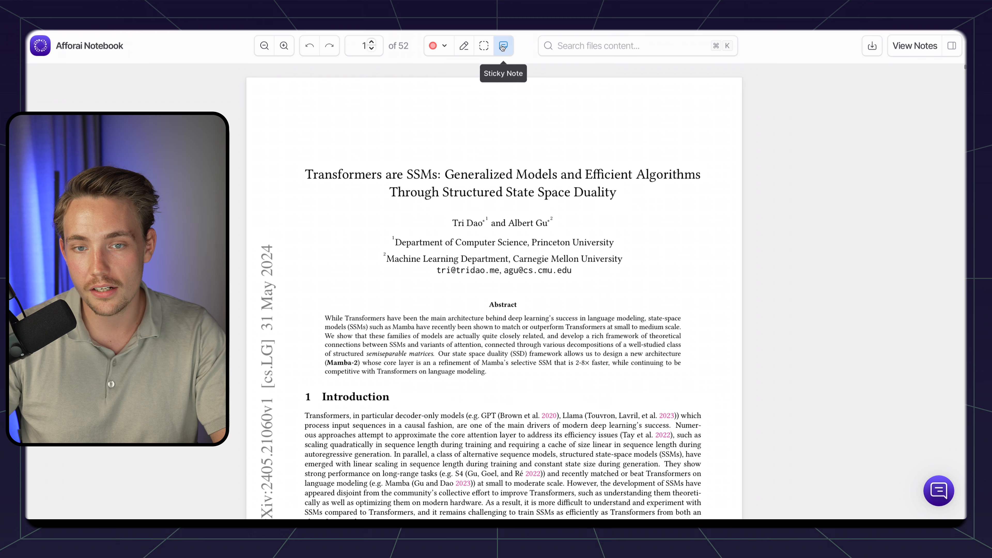
scroll("down", 3)
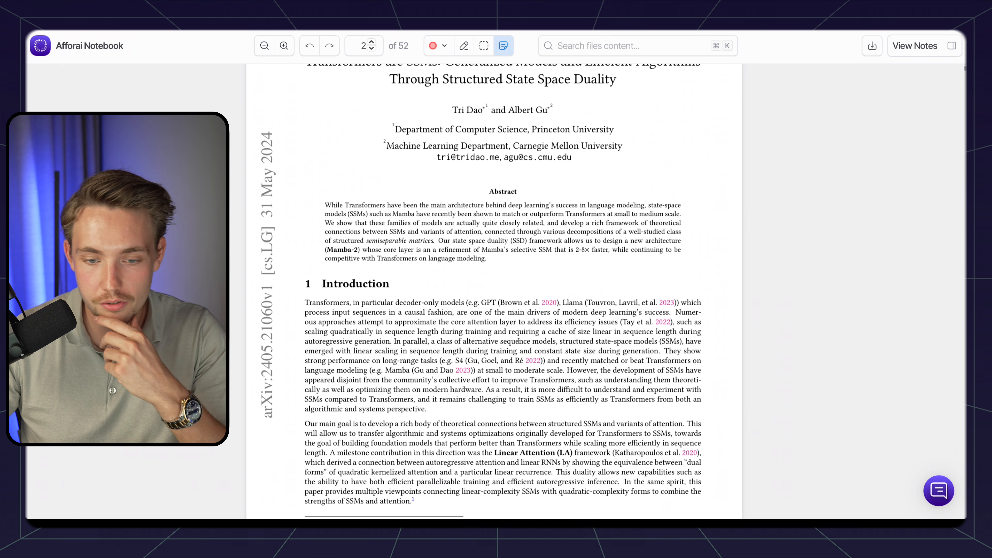
scroll("down", 3)
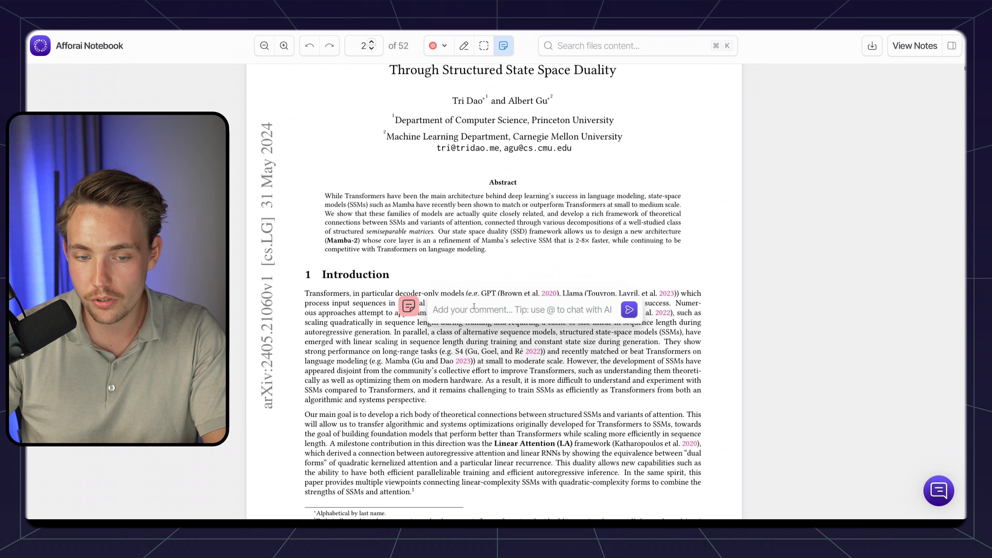
left_click(532, 310)
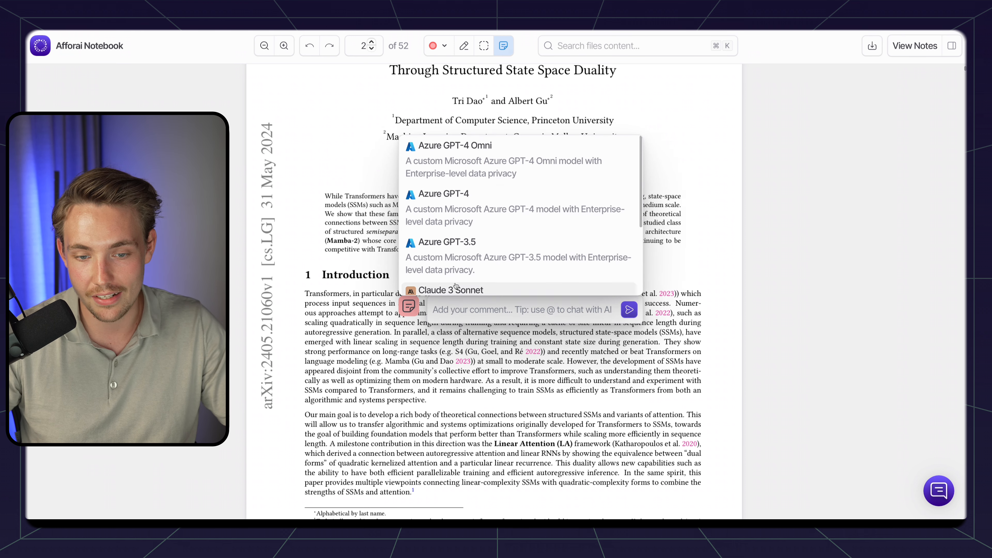
scroll("down", 3)
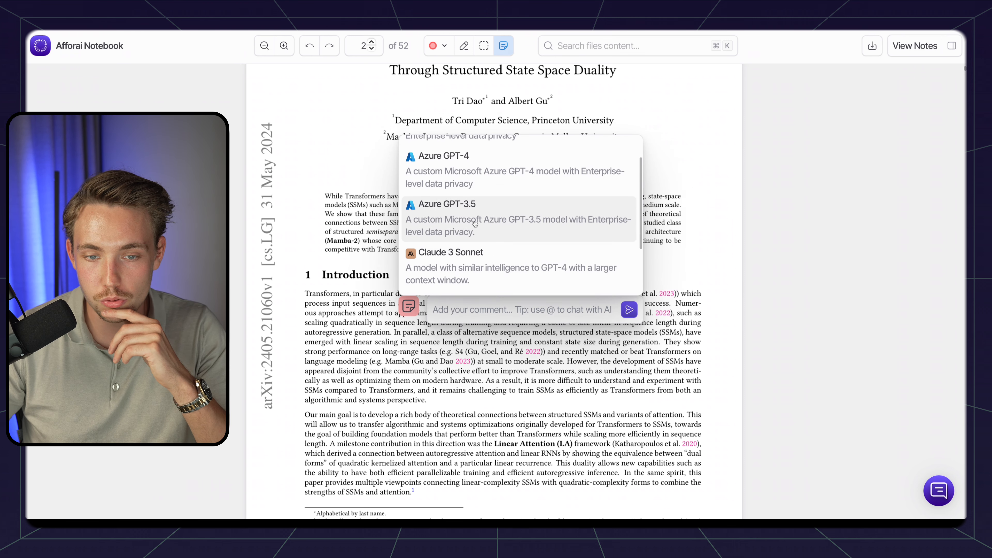
left_click(446, 204)
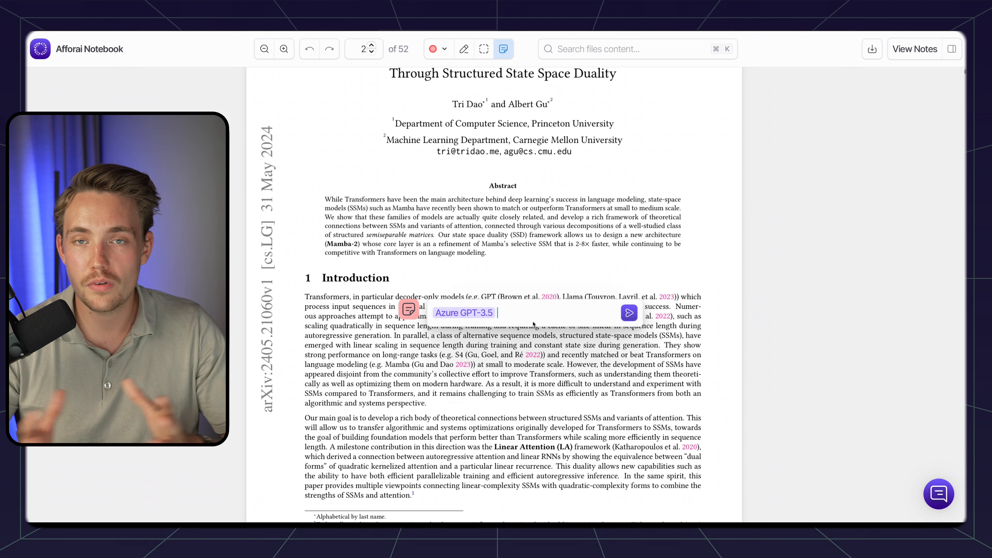
Ask Azure GPT-3.5 in the comment to summarise the introduction and send it.
type("w")
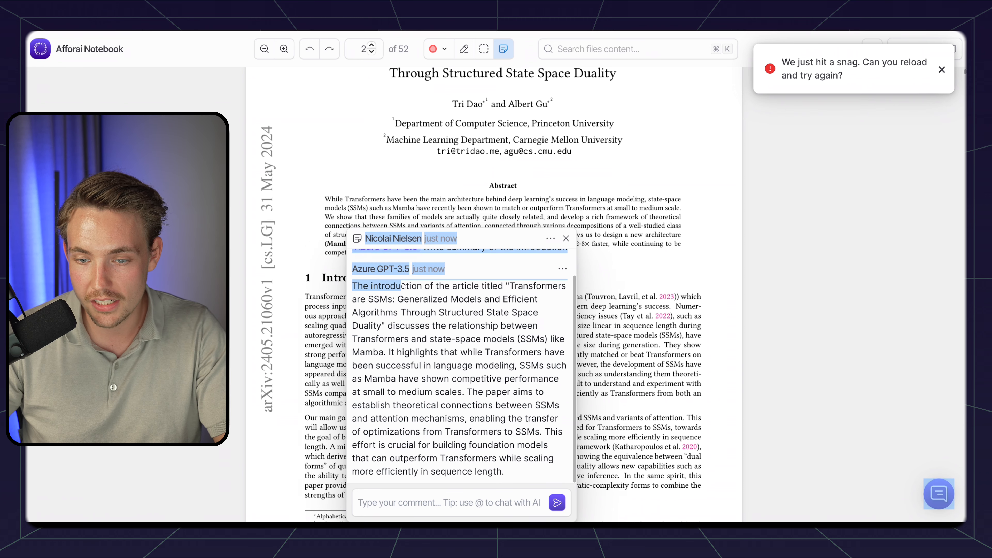
left_click(464, 49)
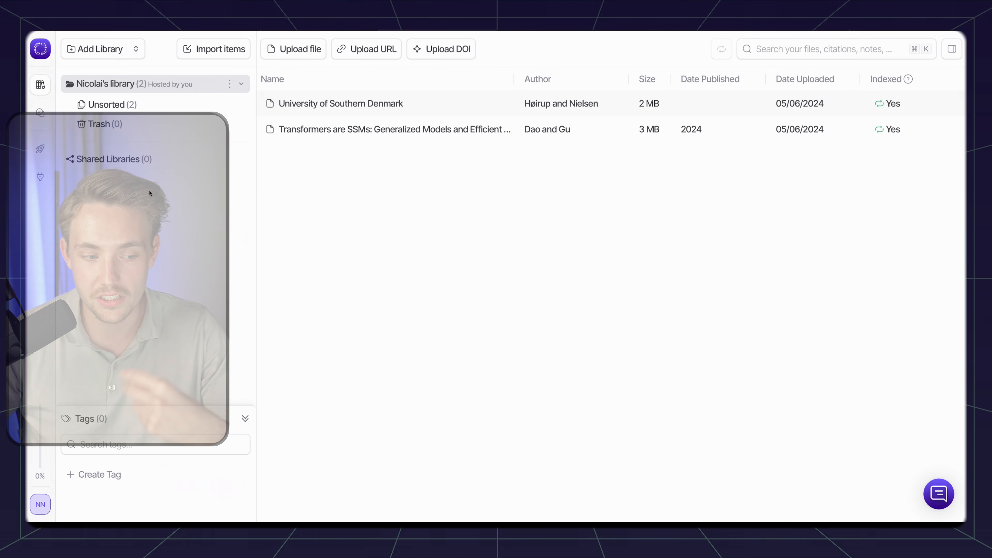
mouse_move(40, 112)
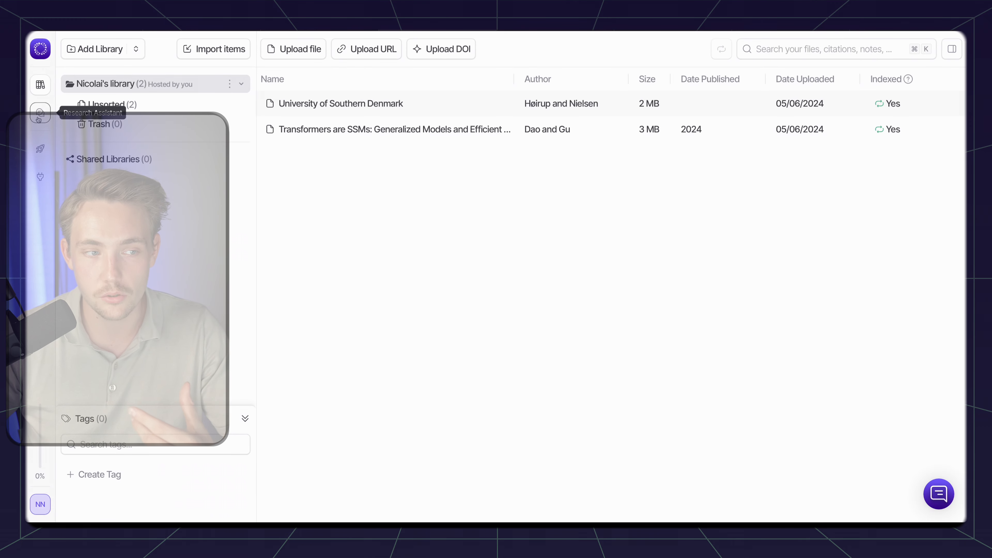
Open the Research Assistant chat from the library's left sidebar.
left_click(39, 113)
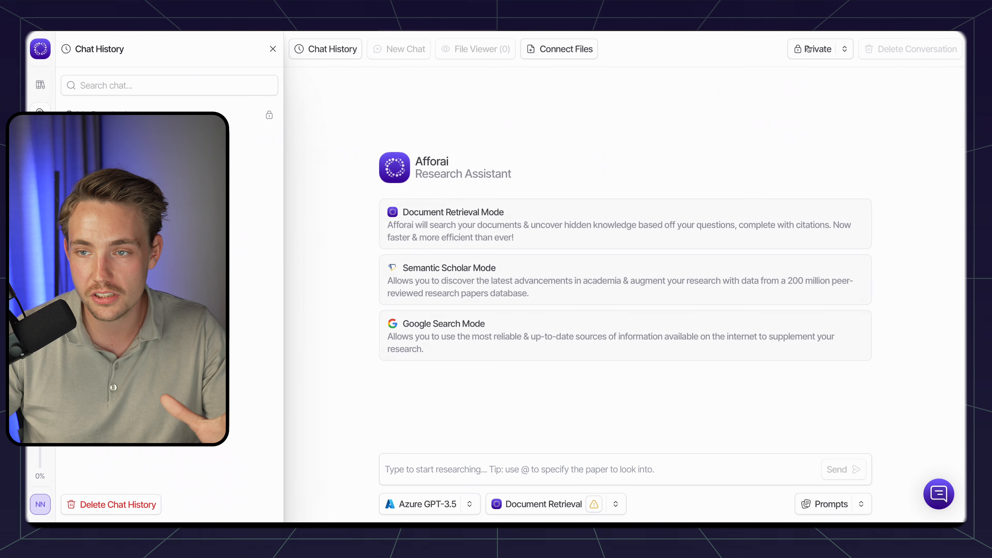
Set the chat's visibility to Public and bring up the Connect files dialog.
left_click(819, 49)
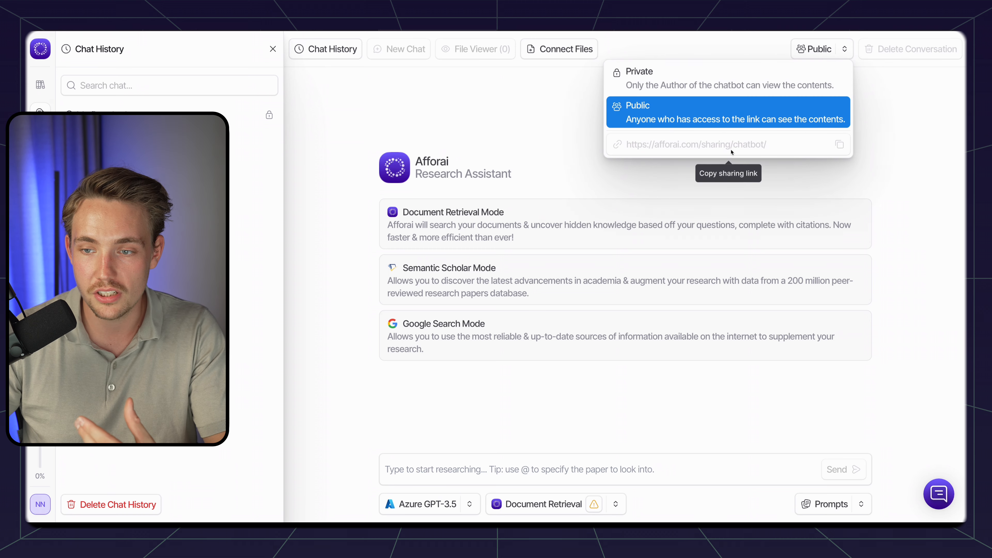
mouse_move(780, 146)
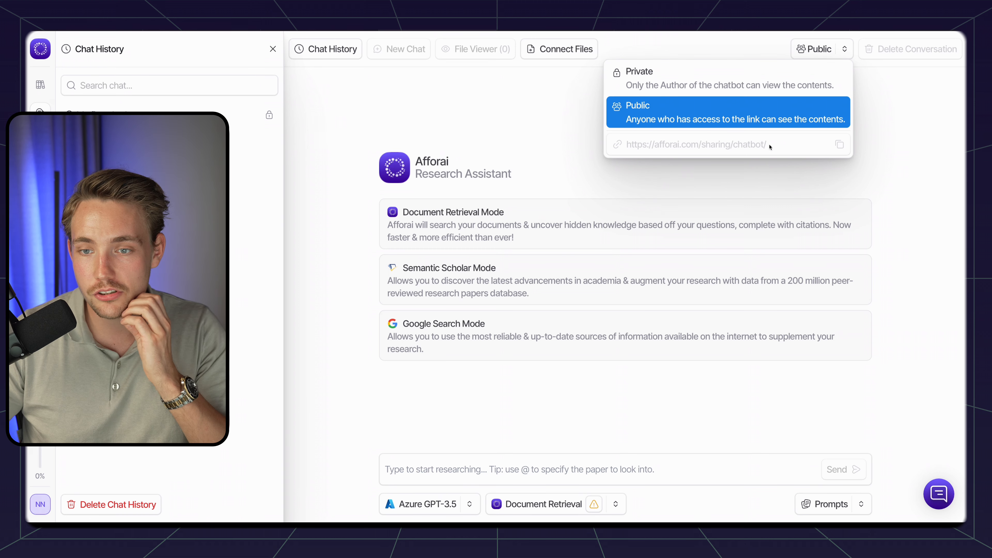
left_click(747, 122)
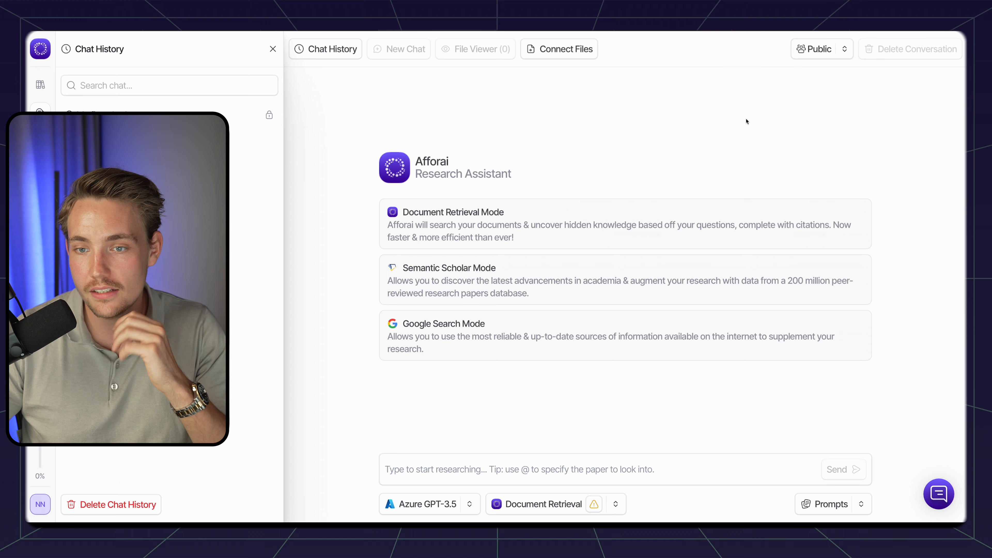
left_click(559, 49)
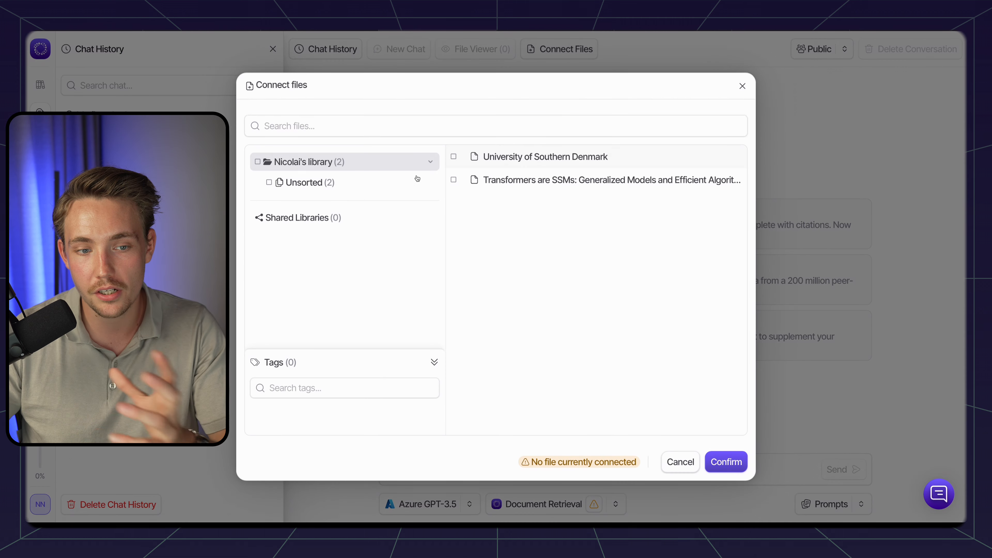
Tick the University of Southern Denmark thesis and confirm connecting it to the chat.
left_click(453, 156)
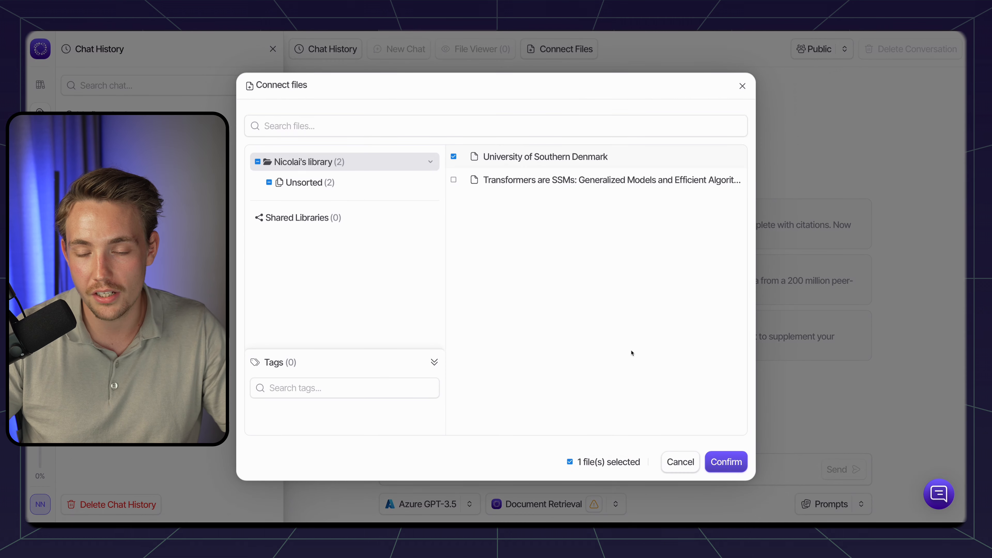
left_click(725, 462)
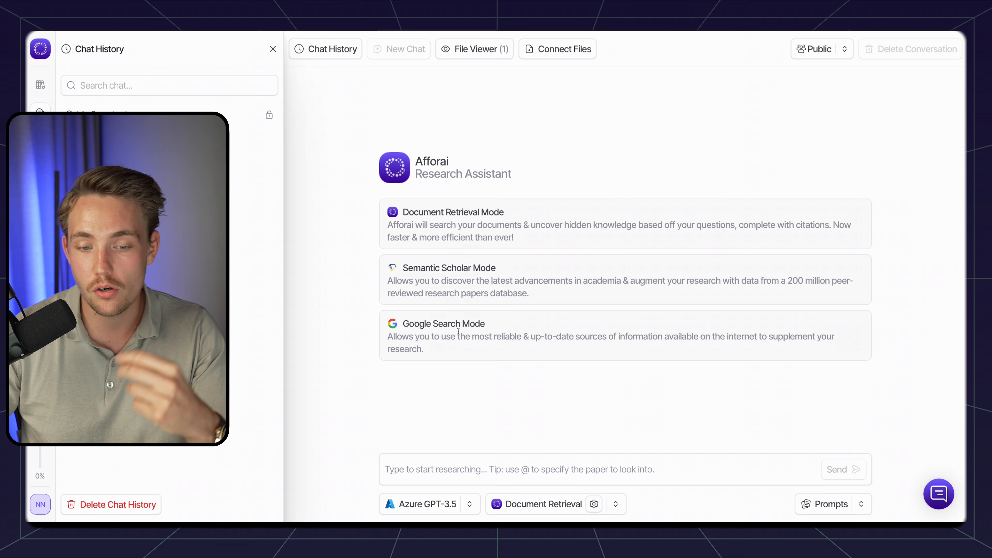
mouse_move(536, 291)
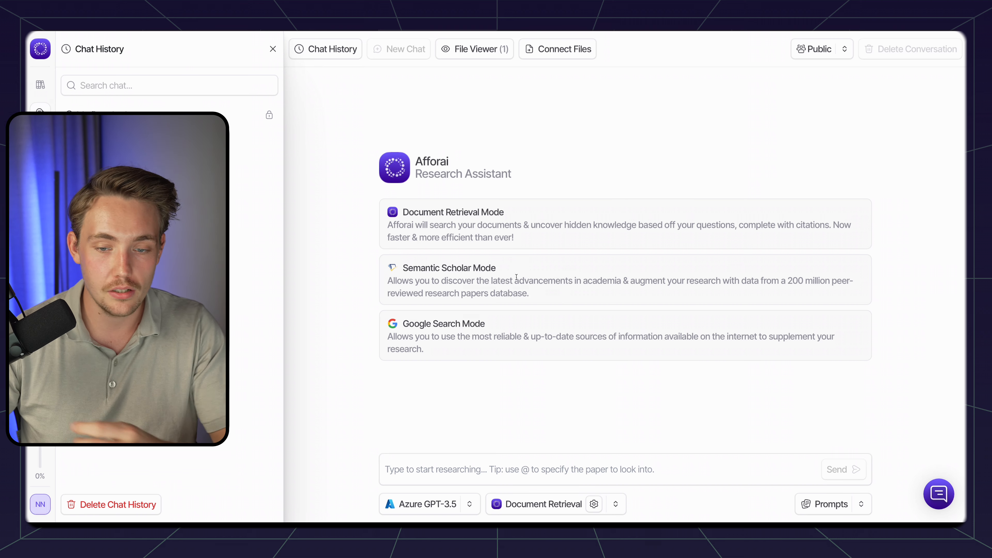
mouse_move(600, 282)
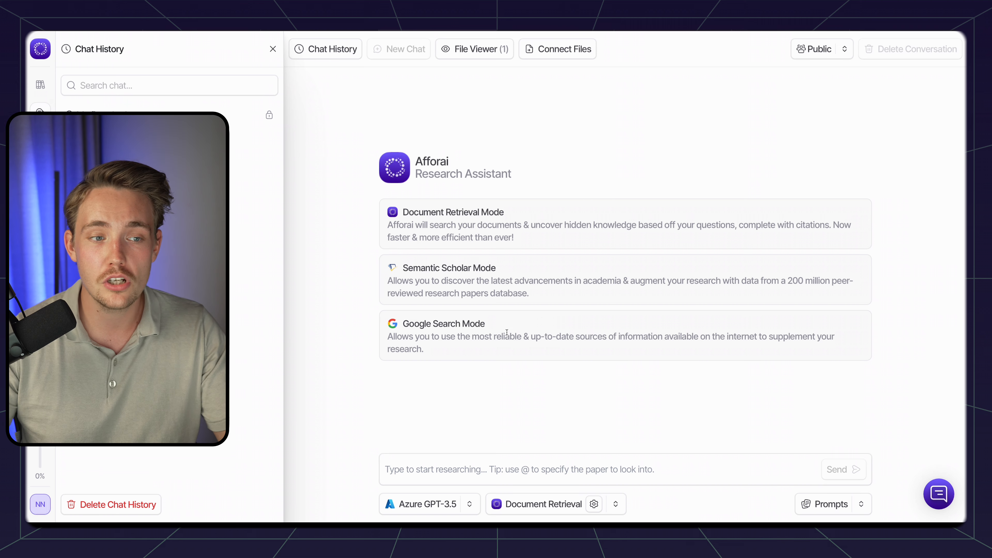
mouse_move(443, 358)
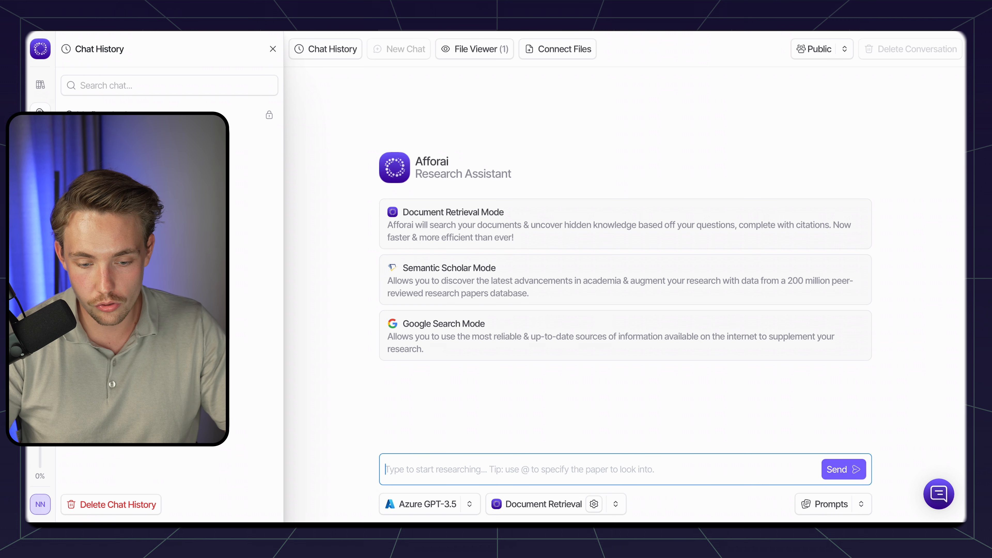
Ask for a level overview of the paper and read through the cited section-by-section answer.
type("do a leeve")
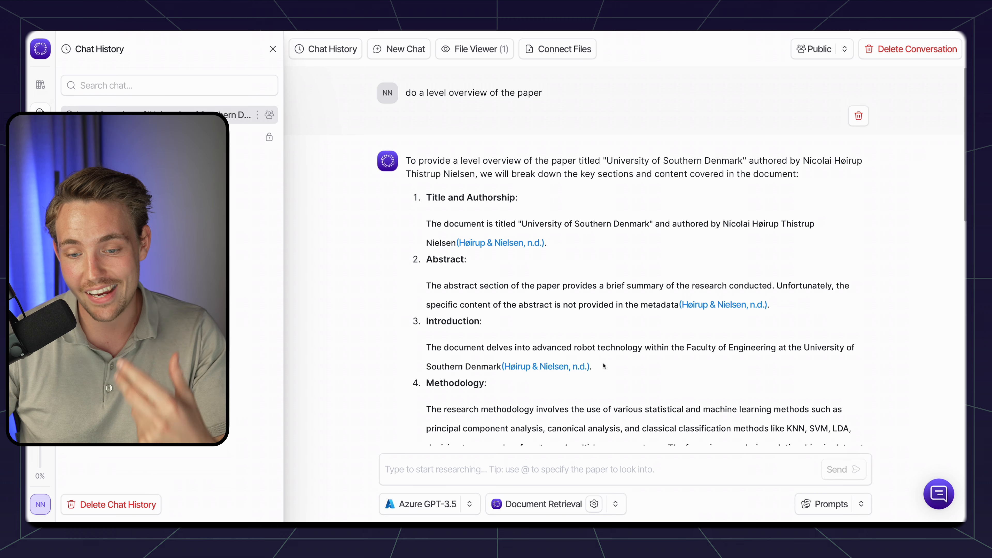
scroll("down", 3)
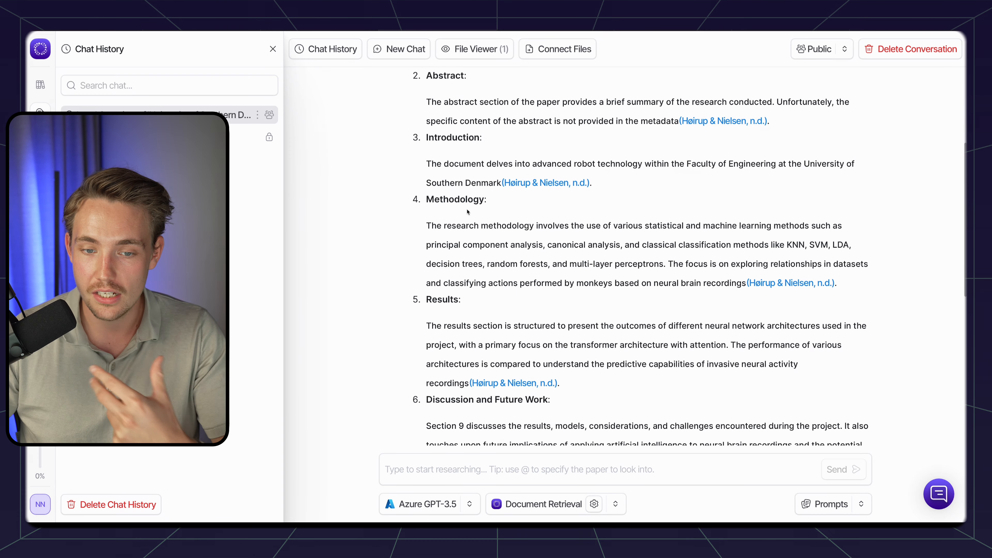
scroll("down", 3)
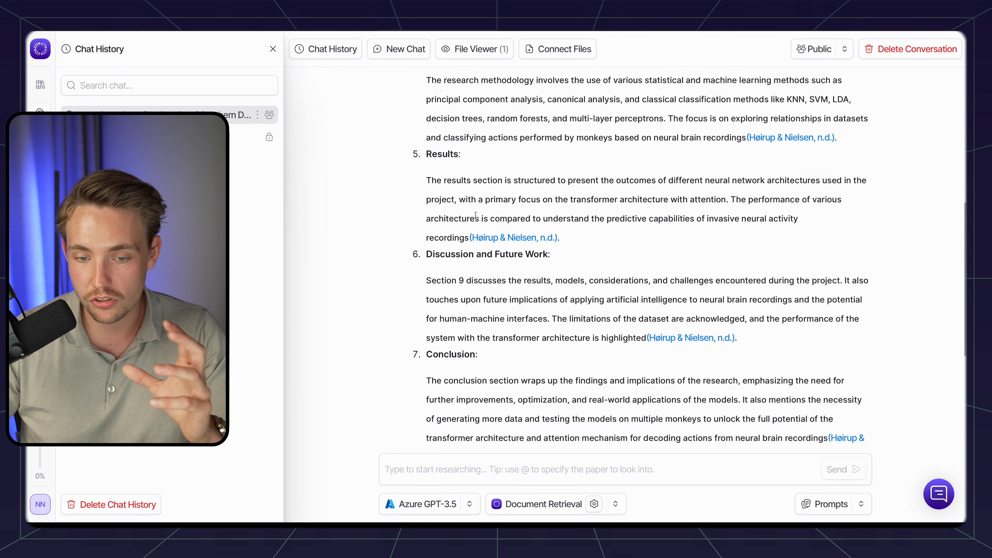
scroll("down", 3)
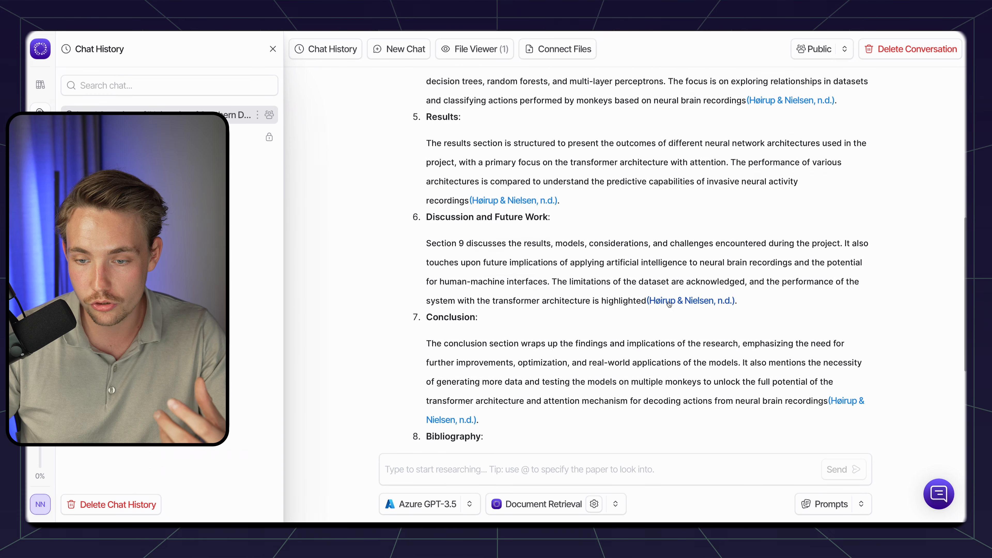
scroll("up", 3)
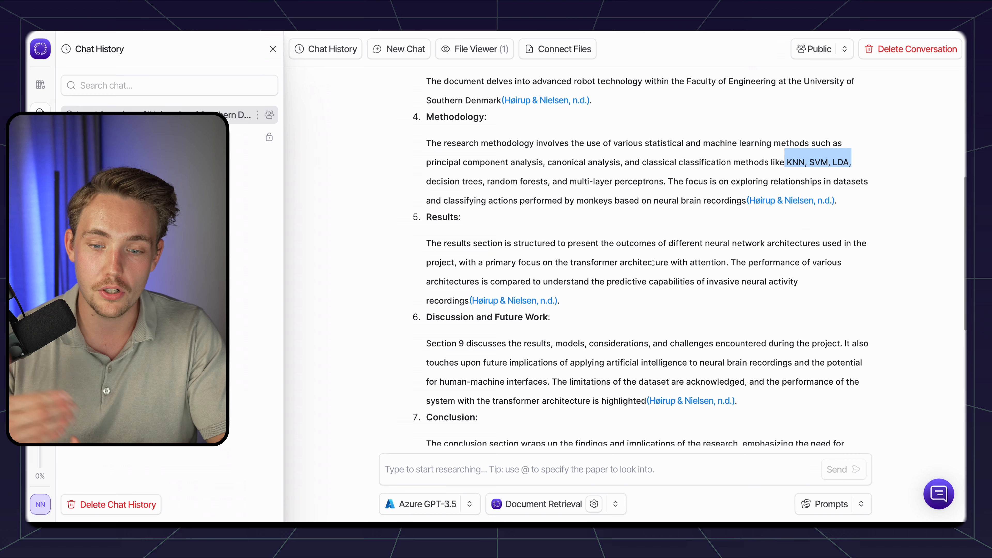
scroll("down", 3)
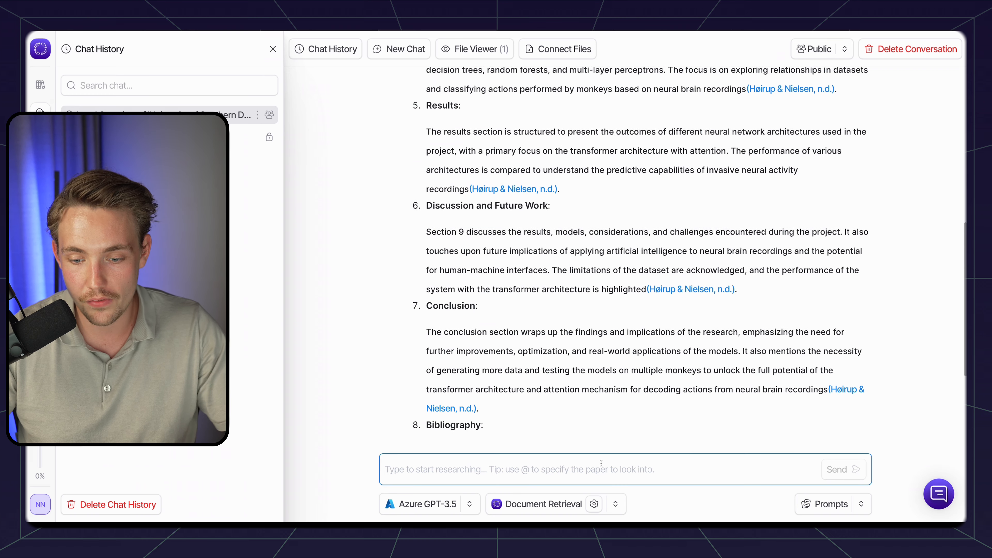
Ask 'can you show me the most significant results' and set the research tool to Google Search.
type("can you show me the most")
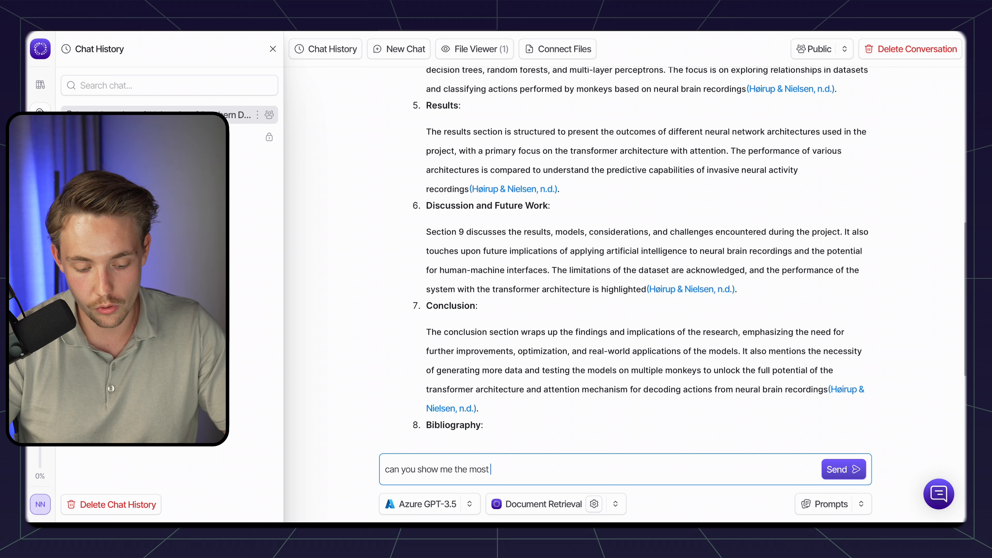
type("significant")
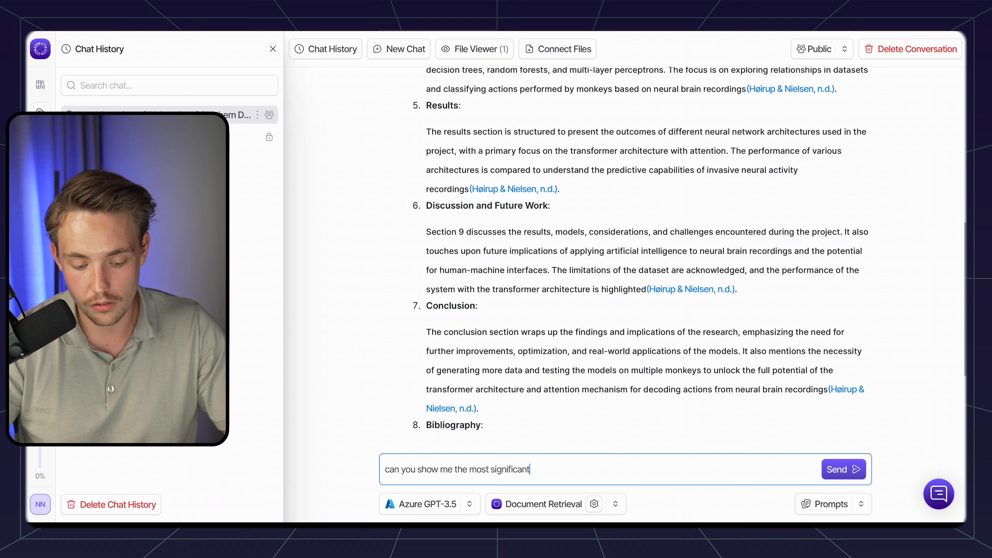
type("reu")
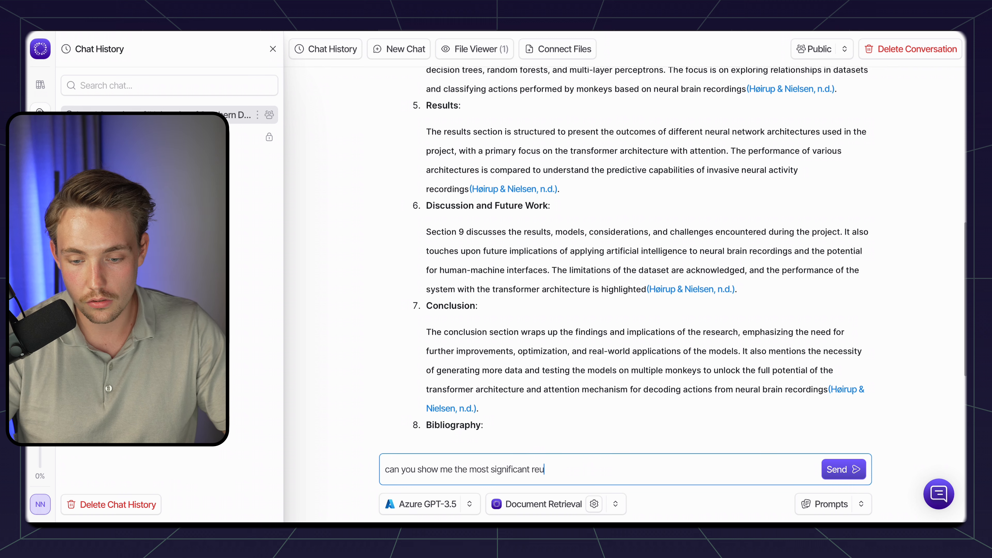
left_click(843, 468)
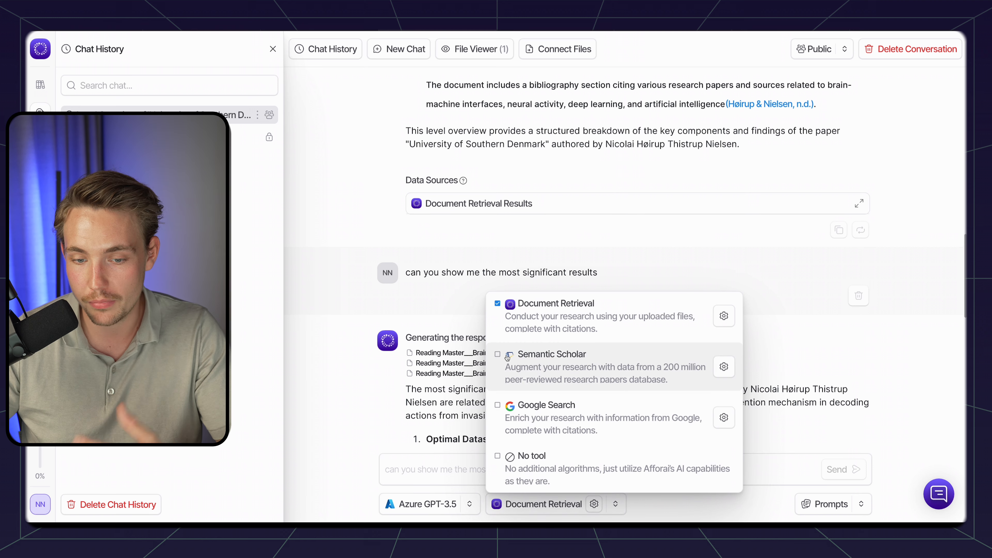
left_click(550, 405)
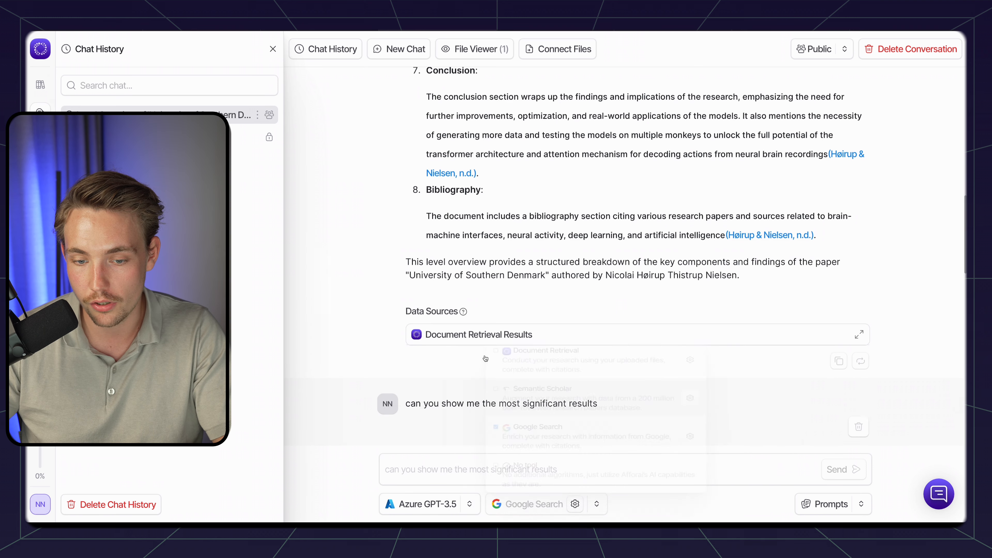
left_click(536, 504)
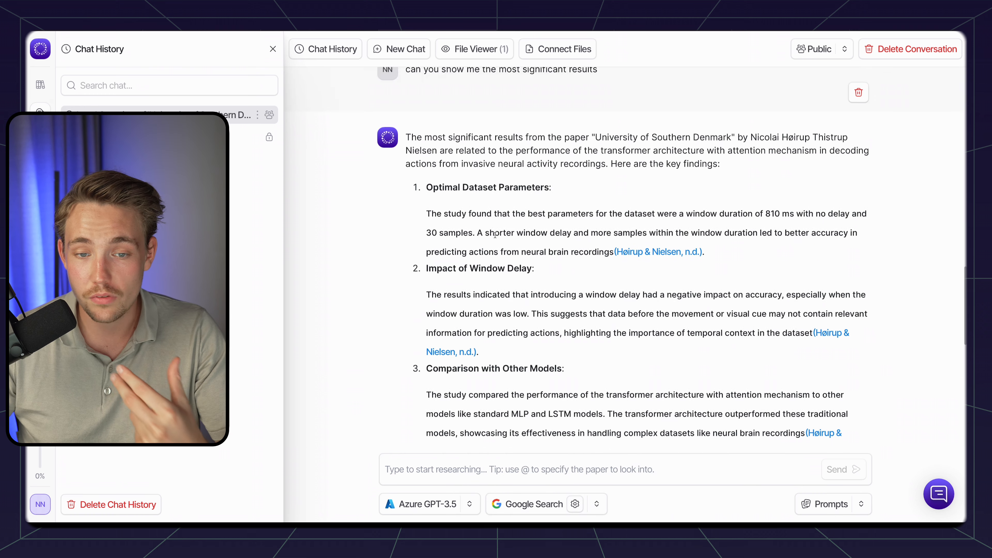
Scroll through the answer listing six cited significant findings.
scroll("down", 3)
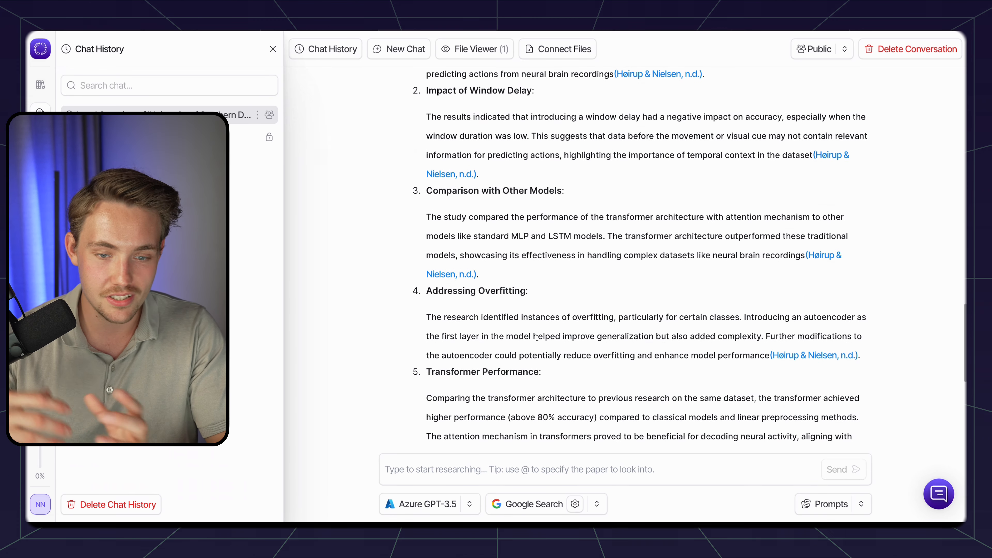
scroll("down", 3)
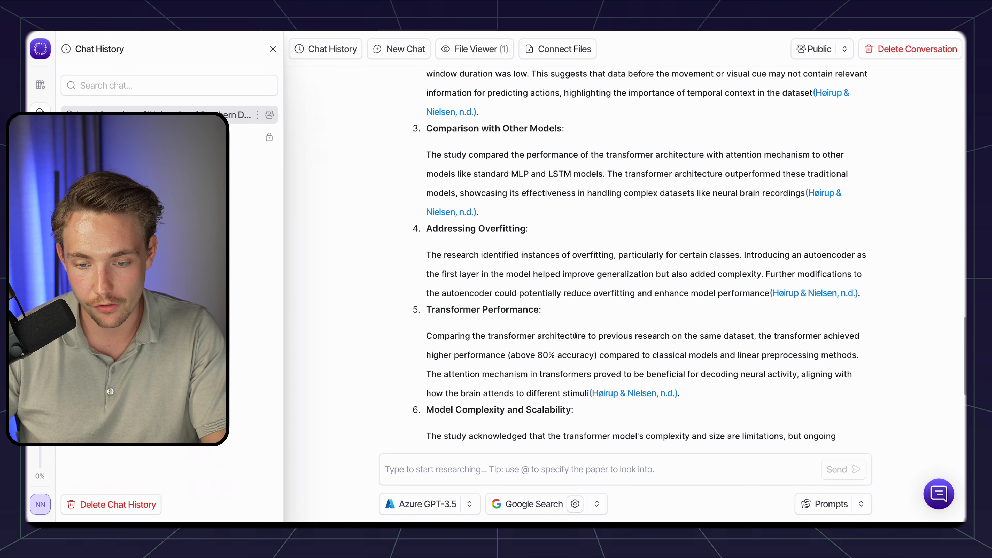
scroll("down", 3)
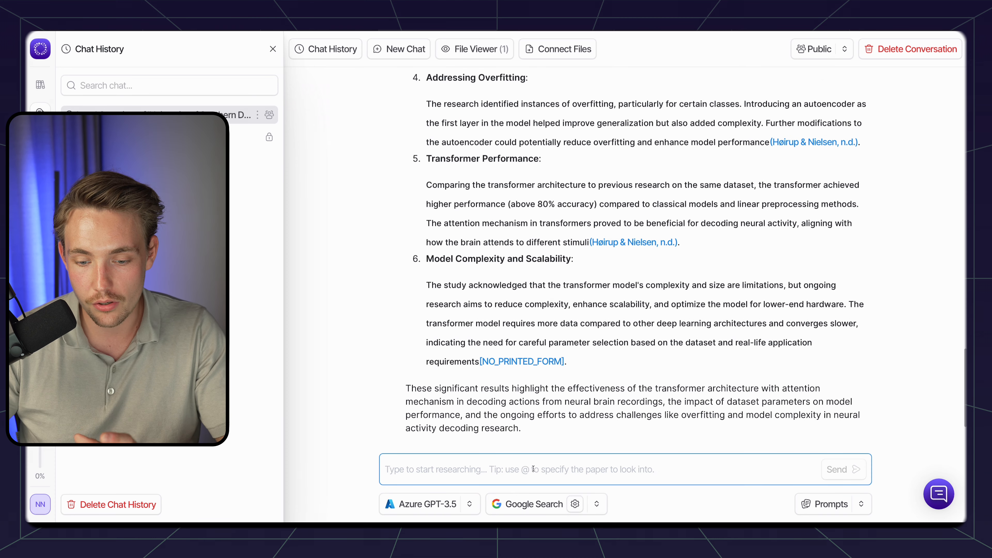
Send 'how can this paper be optimized format and also writing style' and glance at the model dropdown.
type("how can this paper be optimized")
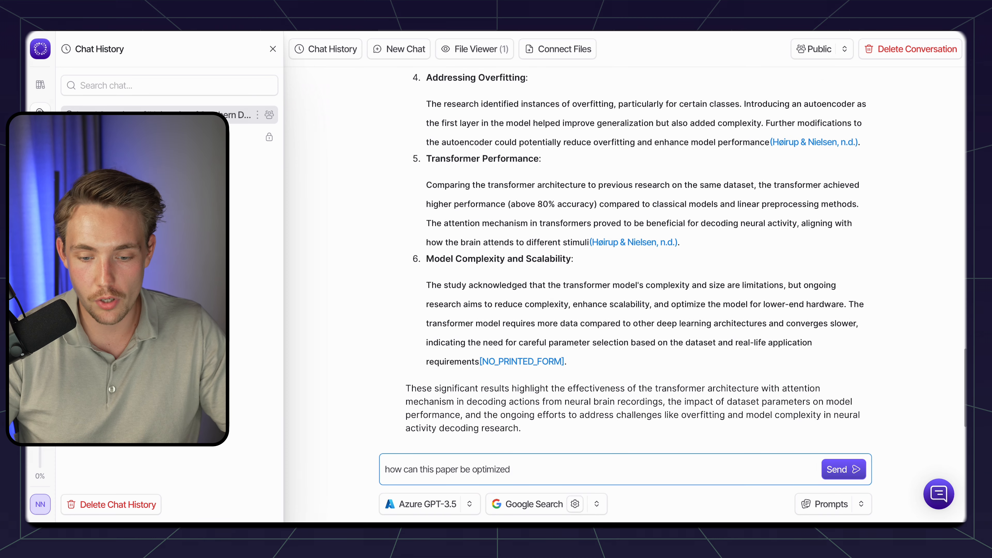
type("format and also writing style")
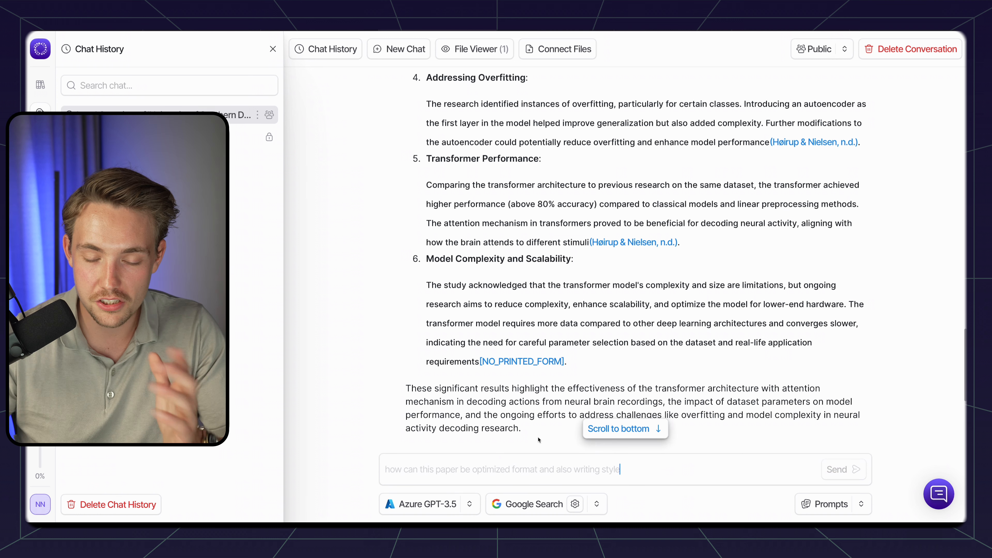
left_click(843, 469)
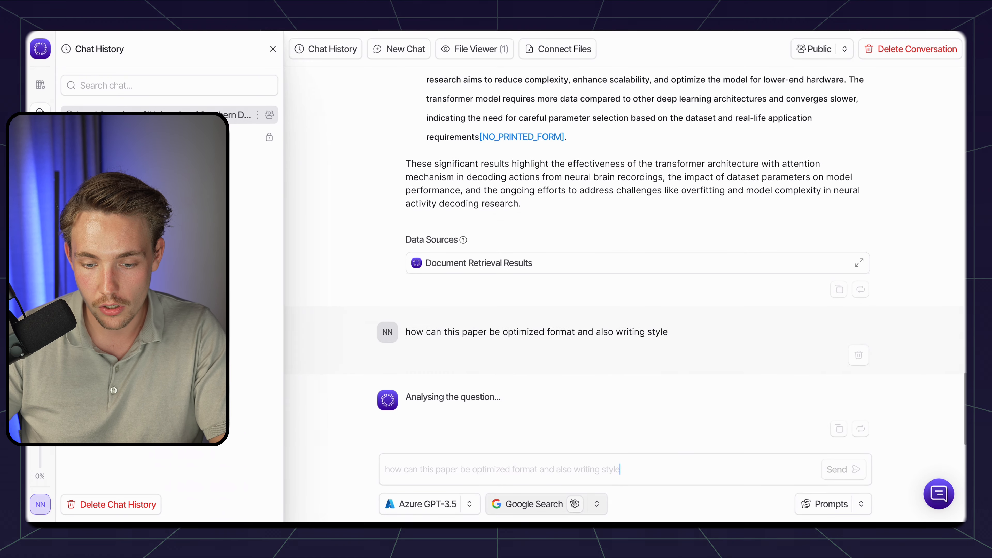
left_click(429, 504)
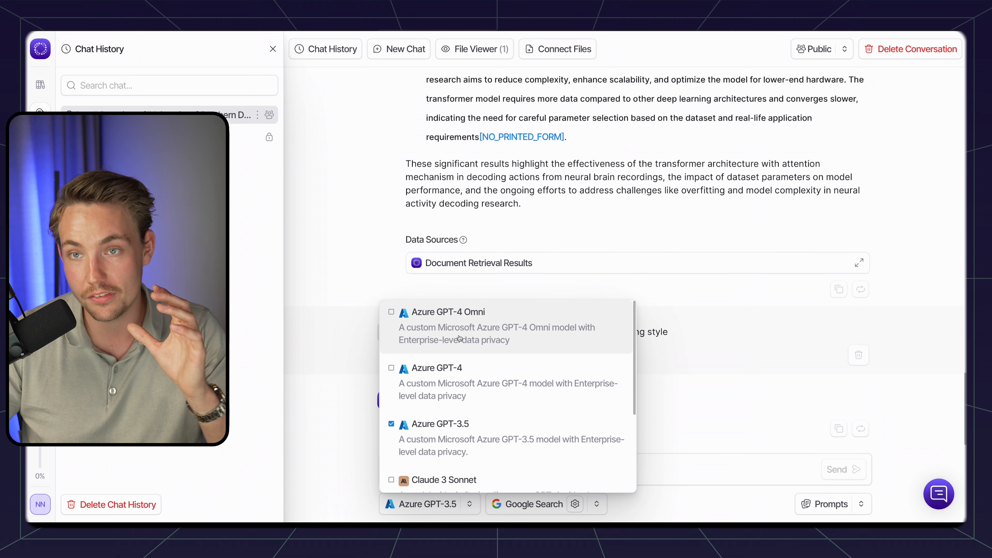
Read the cited suggestions, highlighting the Avoid Wordiness text, then start a fresh Research Assistant chat.
scroll("down", 3)
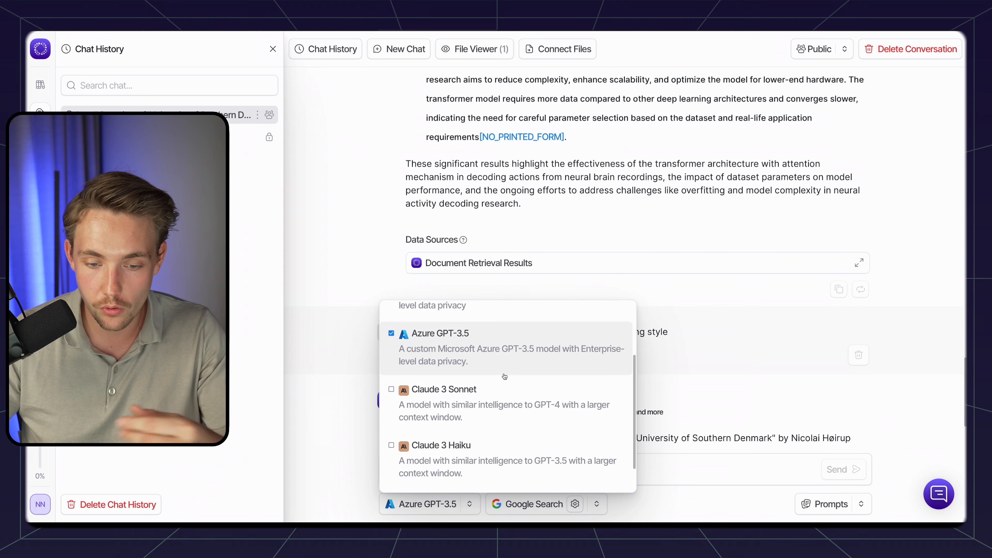
scroll("down", 3)
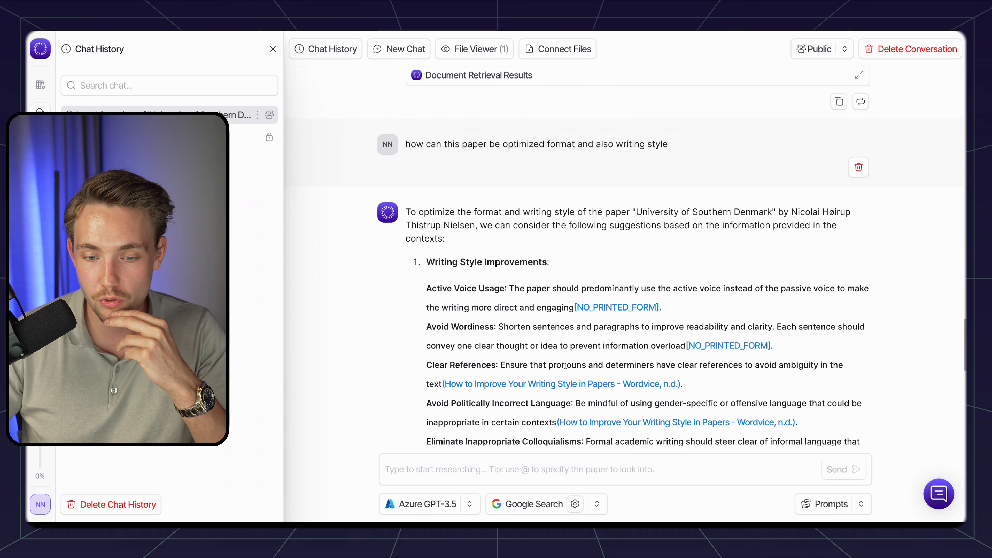
scroll("down", 3)
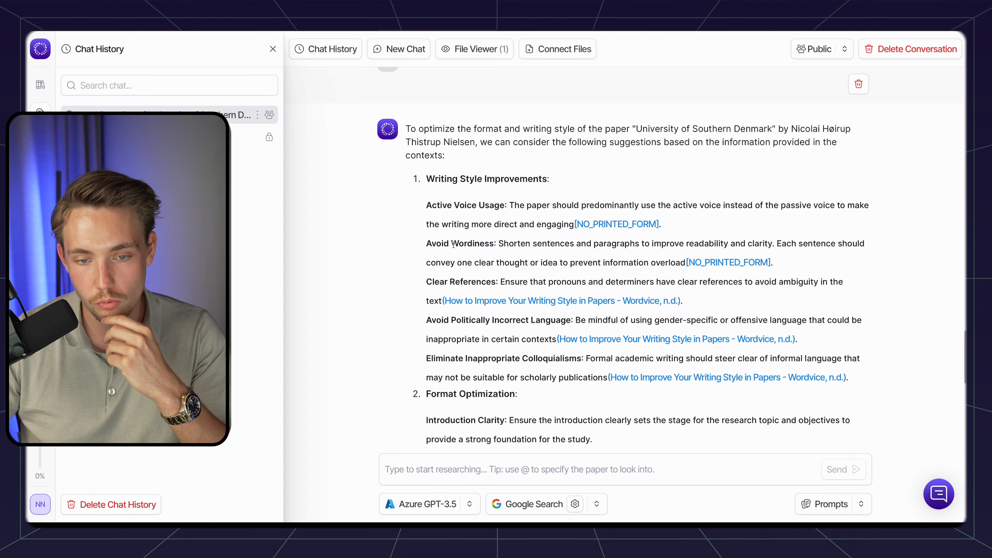
left_click_drag(498, 244, 669, 244)
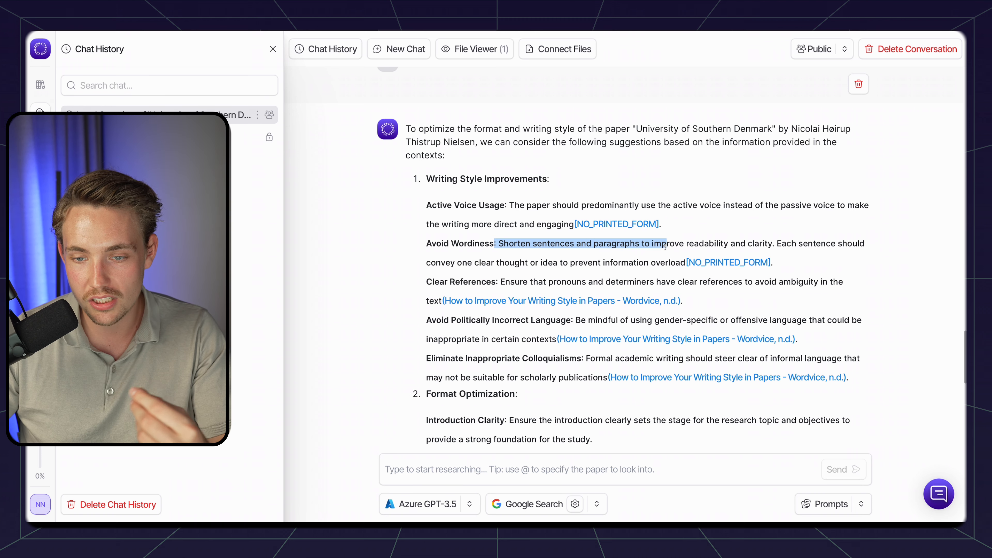
left_click_drag(664, 243, 769, 262)
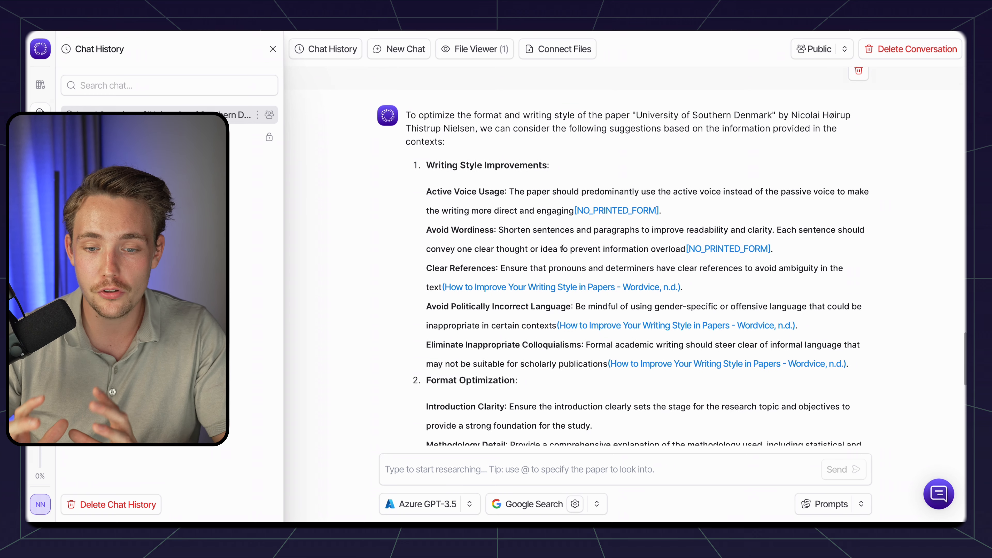
scroll("down", 3)
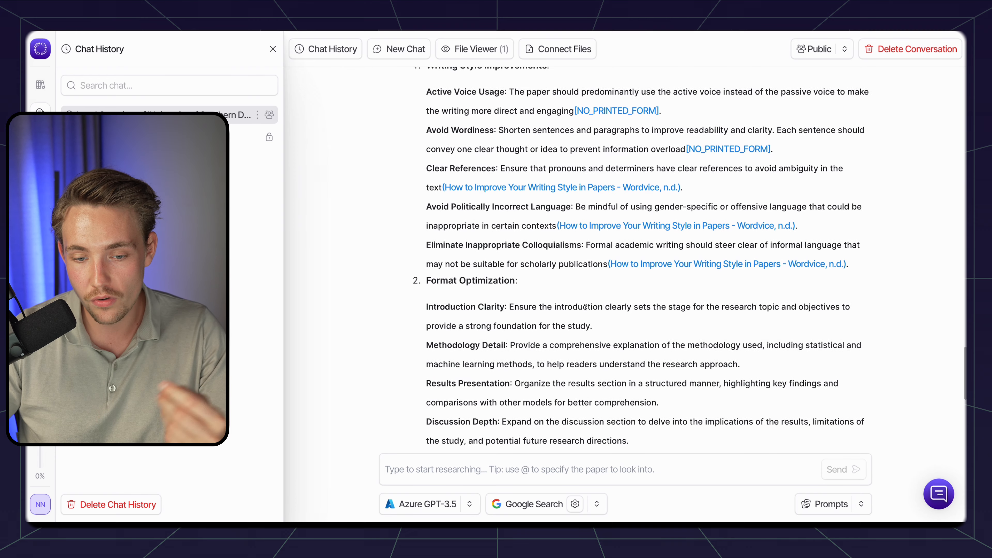
scroll("down", 3)
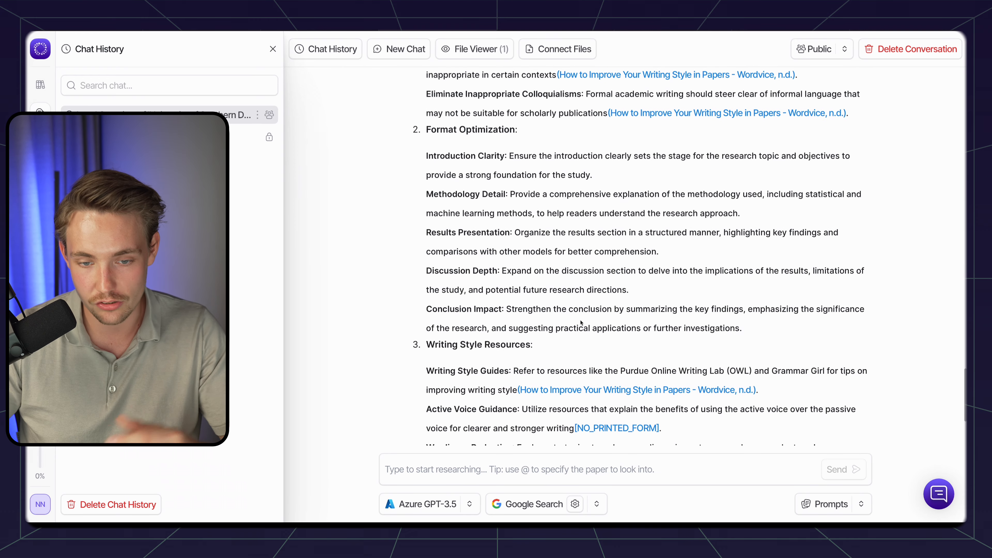
scroll("down", 3)
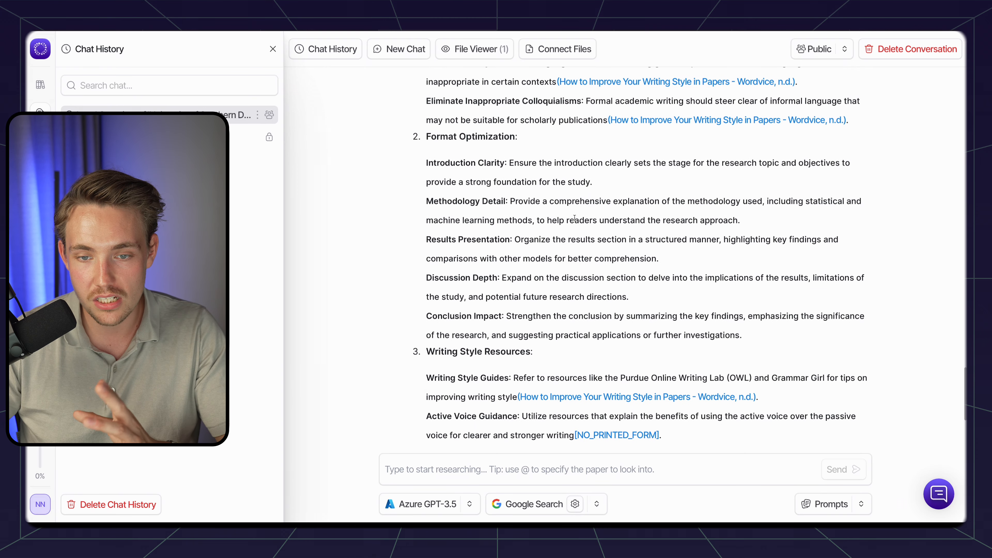
scroll("down", 3)
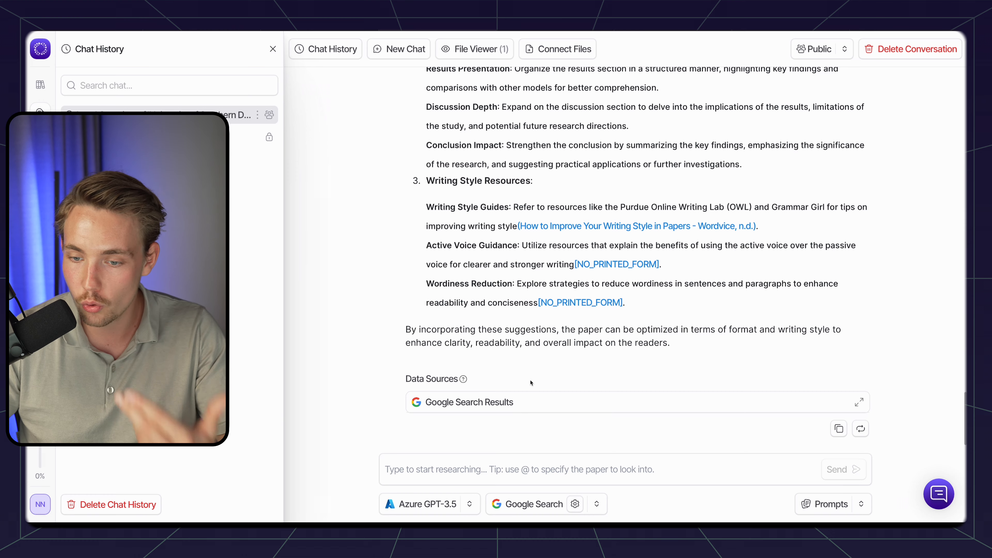
left_click(537, 503)
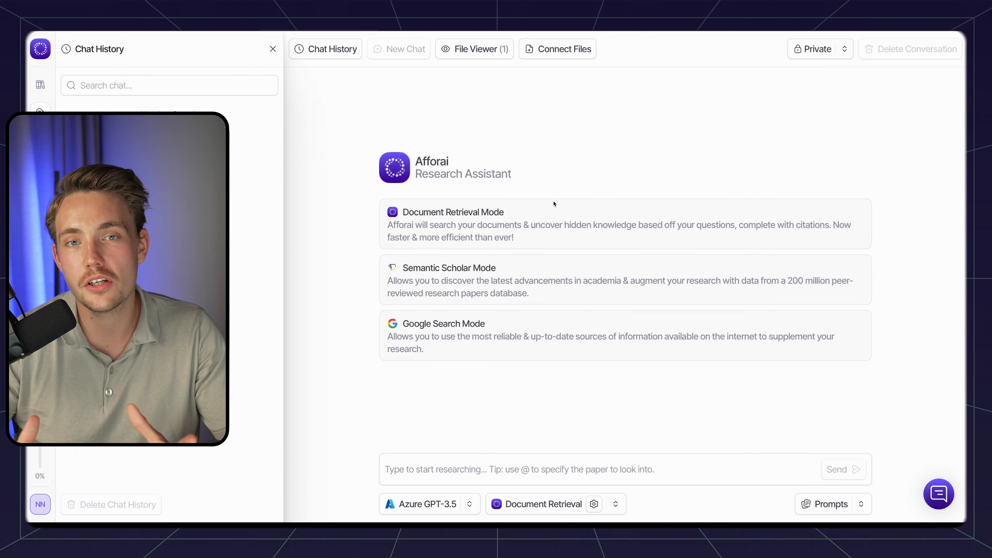
mouse_move(552, 428)
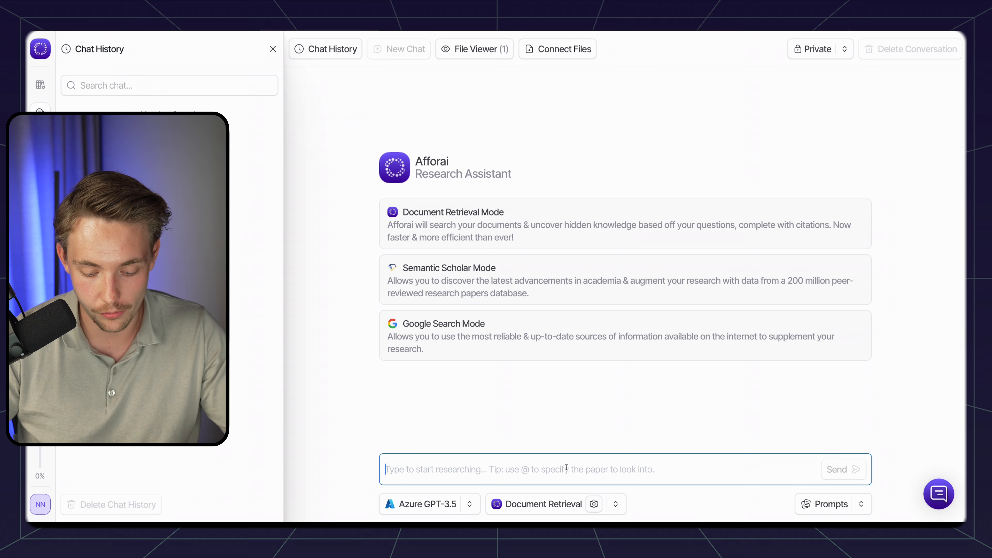
left_click(542, 504)
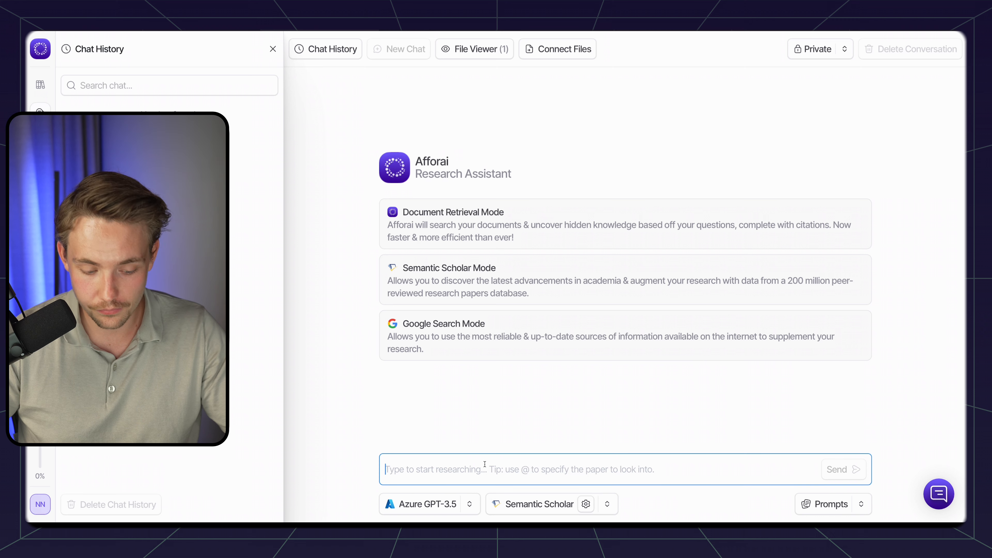
type("@")
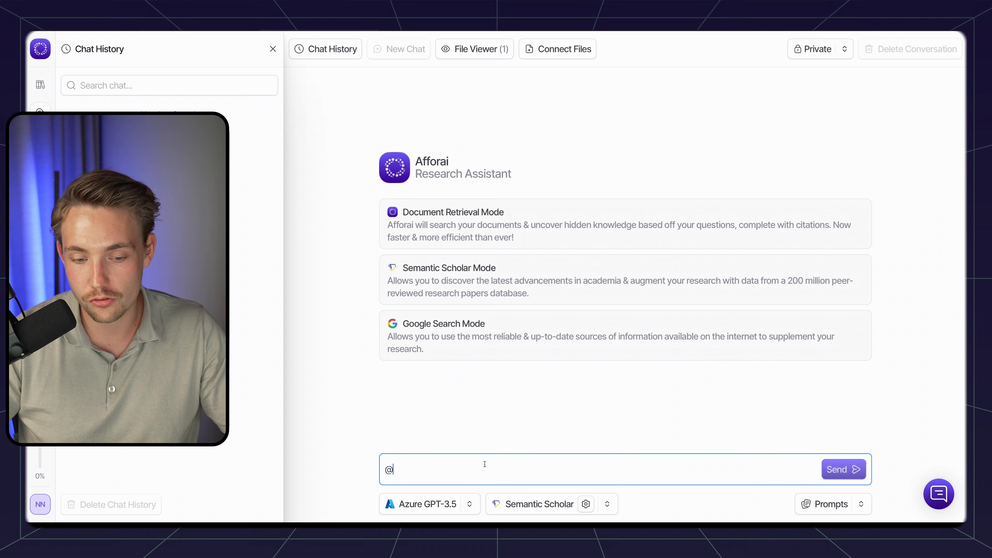
type("University of Southern Denmark")
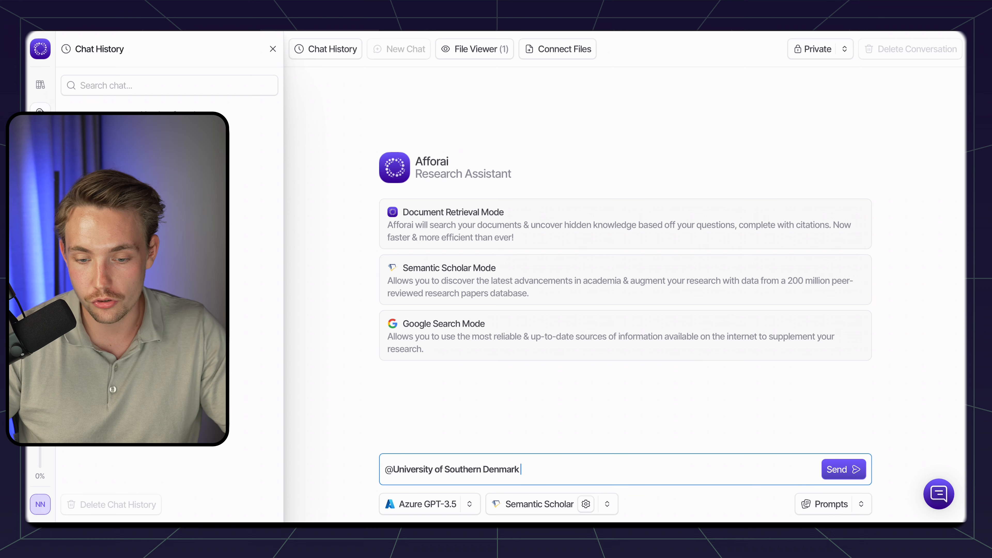
type("find other referen")
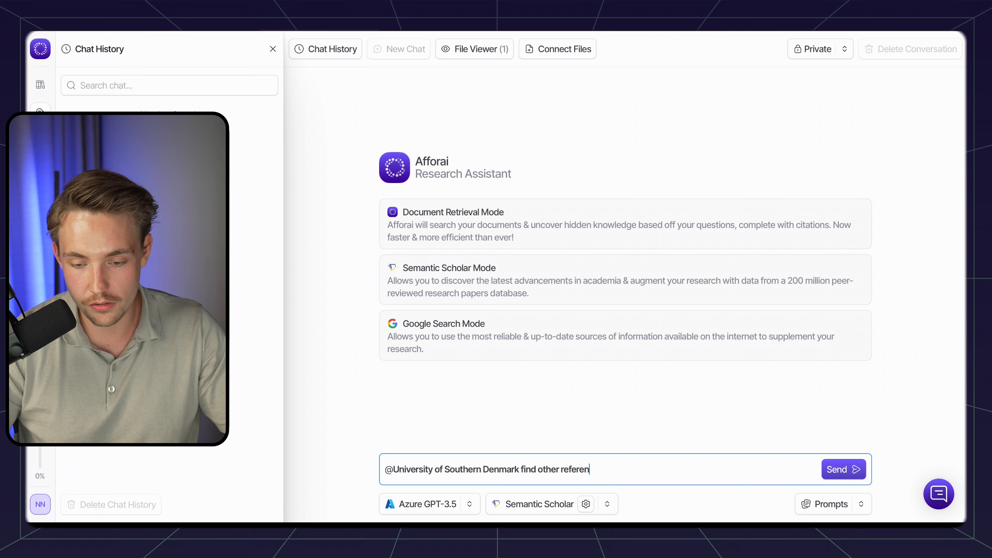
type("ces and papers")
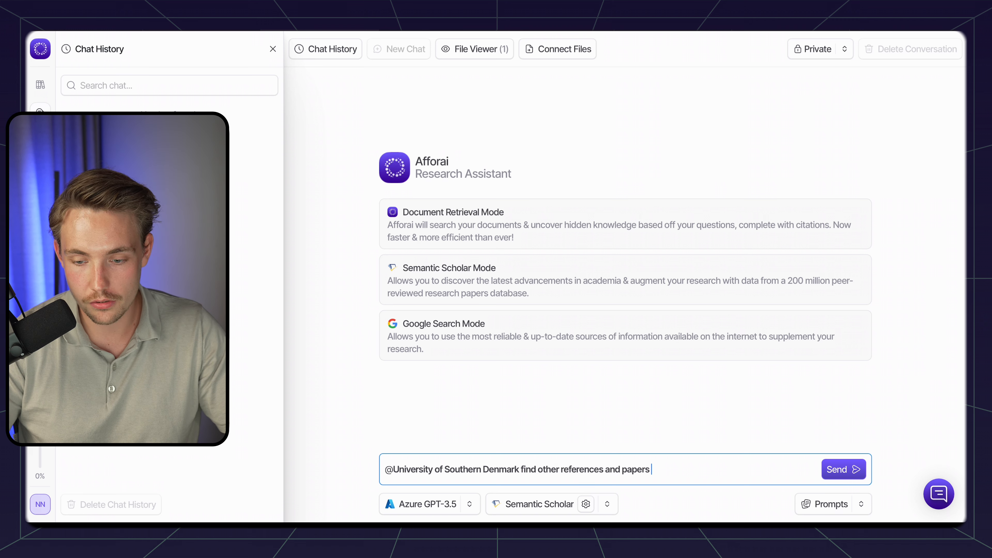
type("related th")
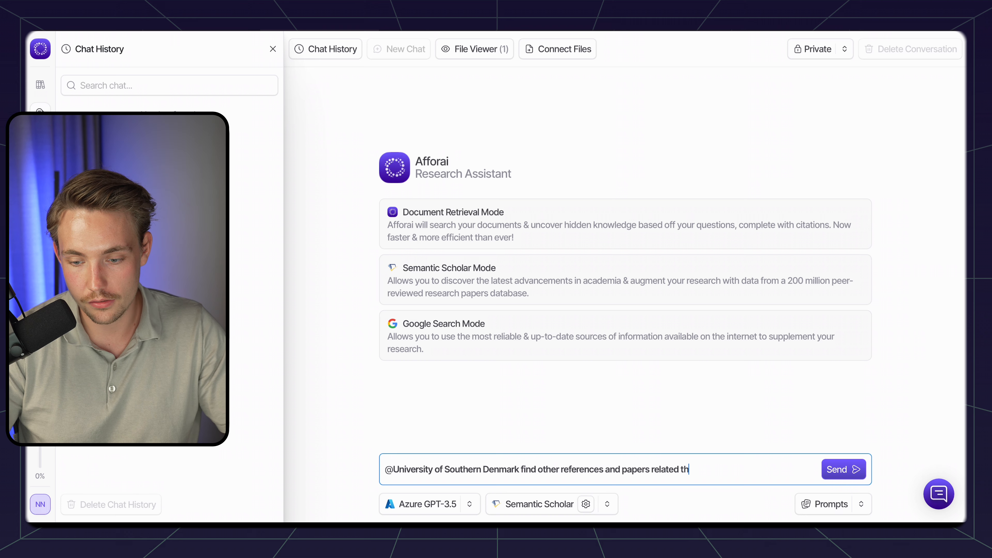
type("o this")
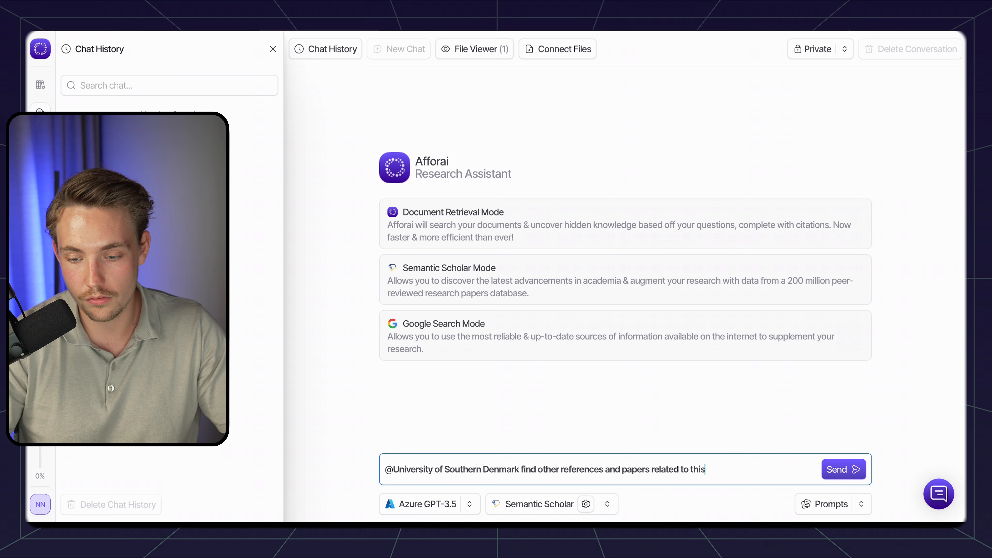
left_click(843, 469)
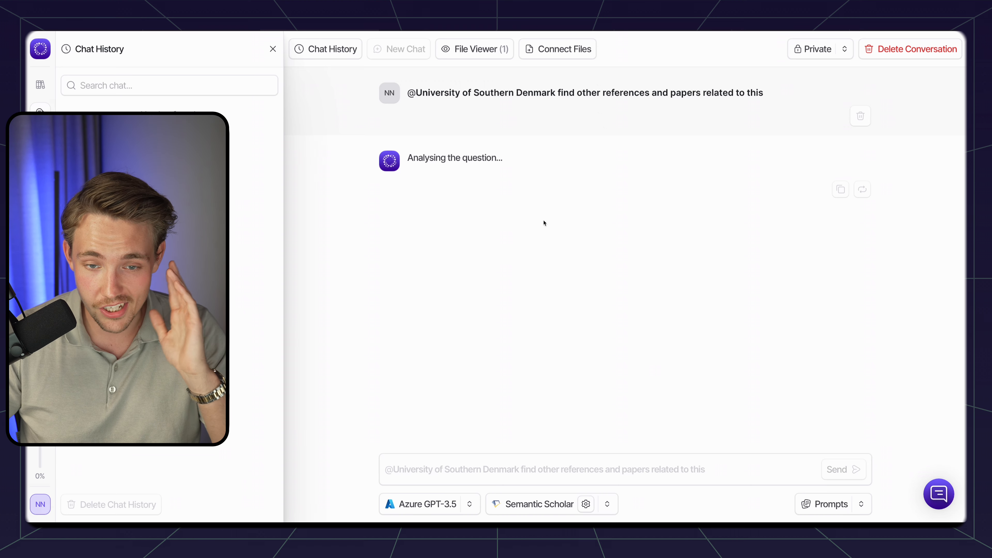
mouse_move(553, 241)
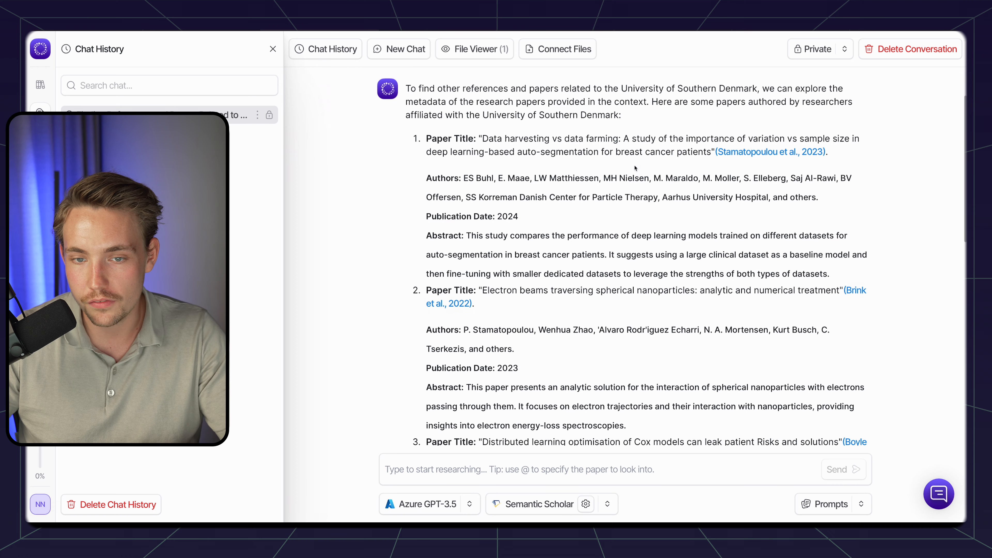
Scroll through the five related papers down to the Semantic Scholar Data Sources section.
scroll("down", 3)
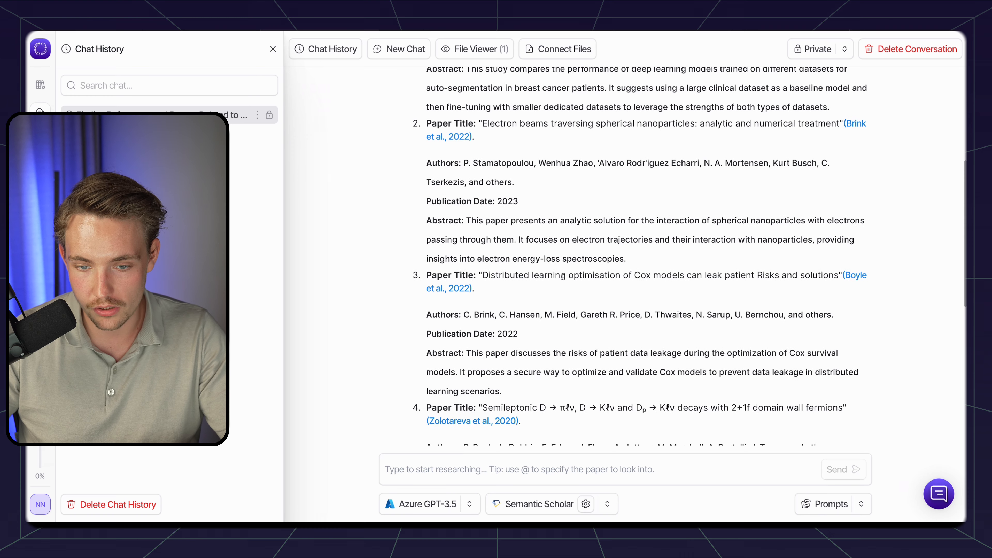
scroll("down", 3)
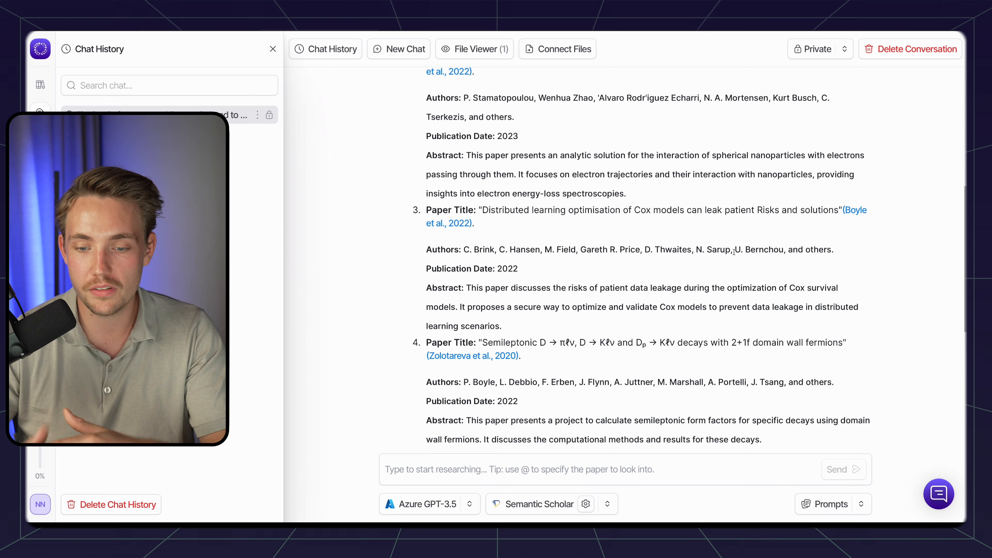
scroll("down", 3)
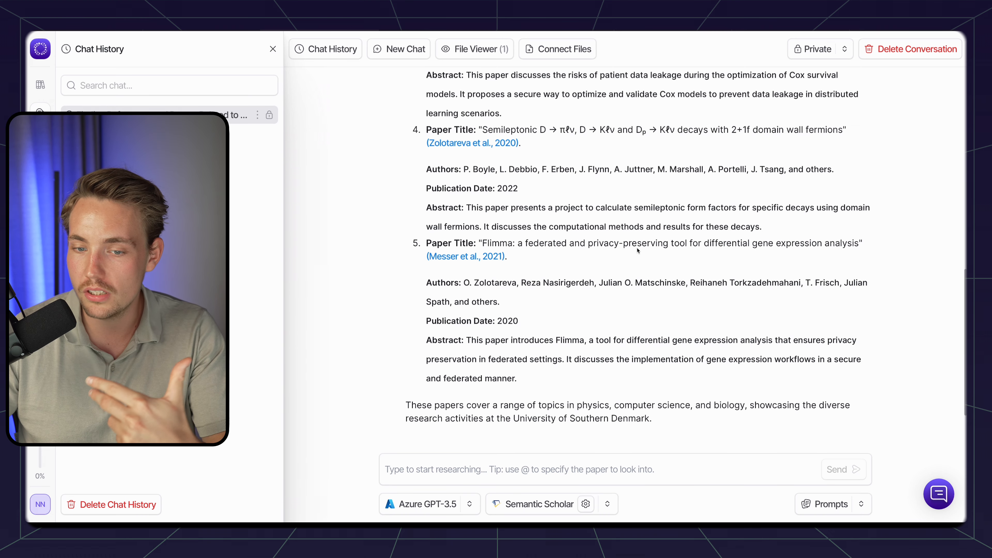
scroll("down", 3)
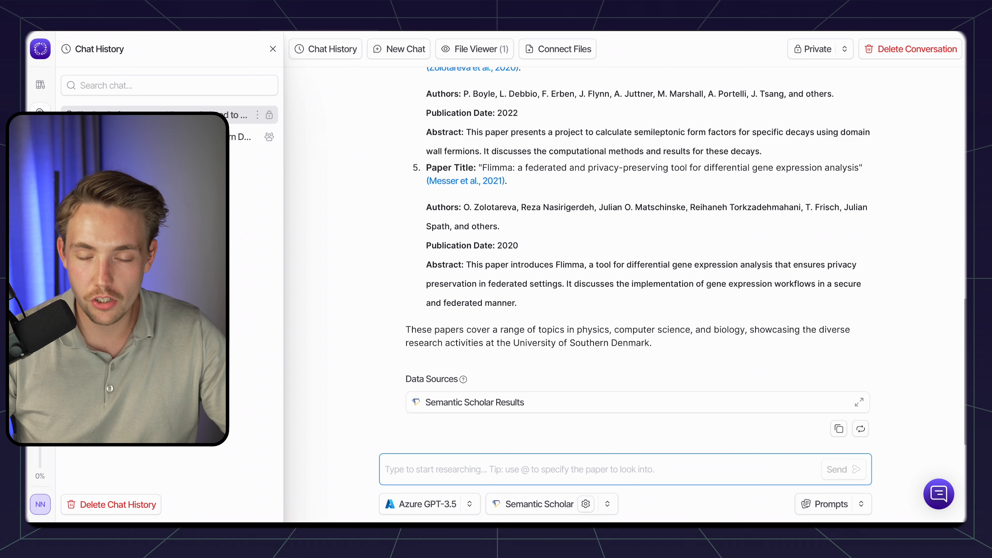
Ask 'find papers related to human brain interface with AI' and scroll the five cited results.
type("find papers r")
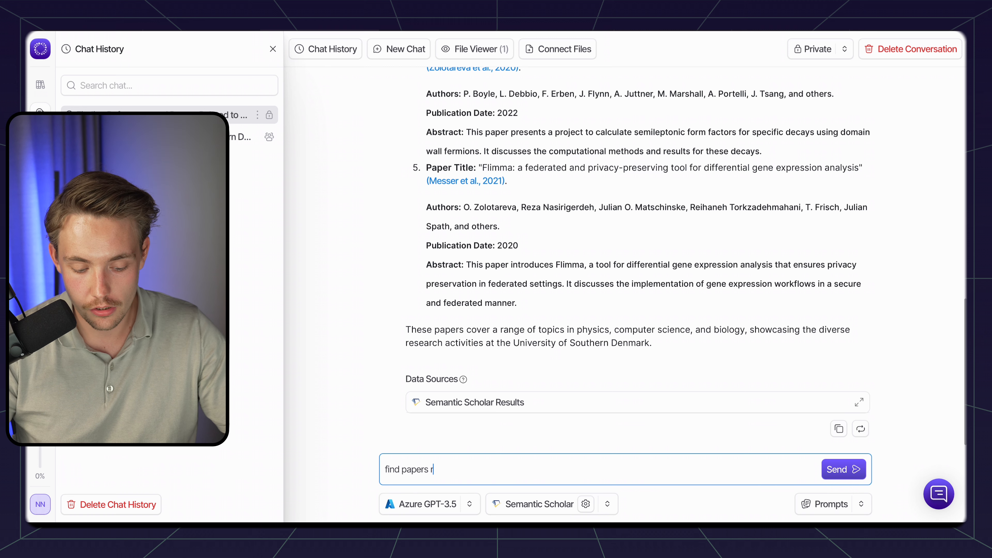
type("elated to human bra")
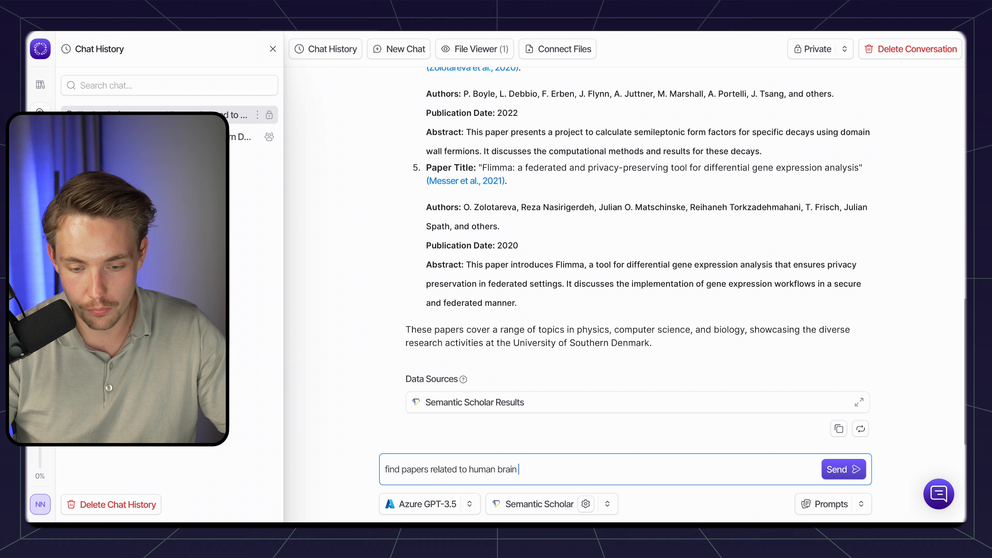
type("interface with AI")
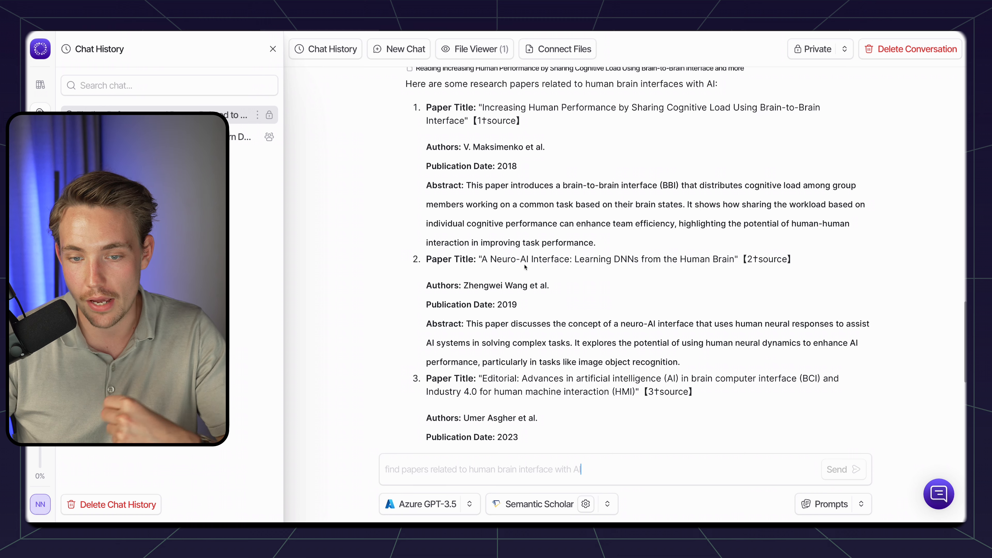
scroll("down", 3)
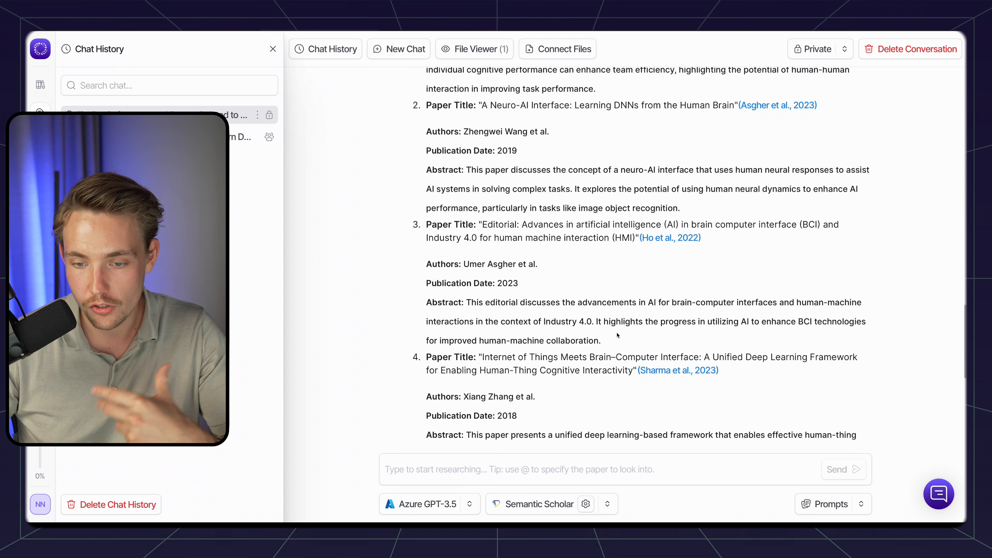
scroll("down", 3)
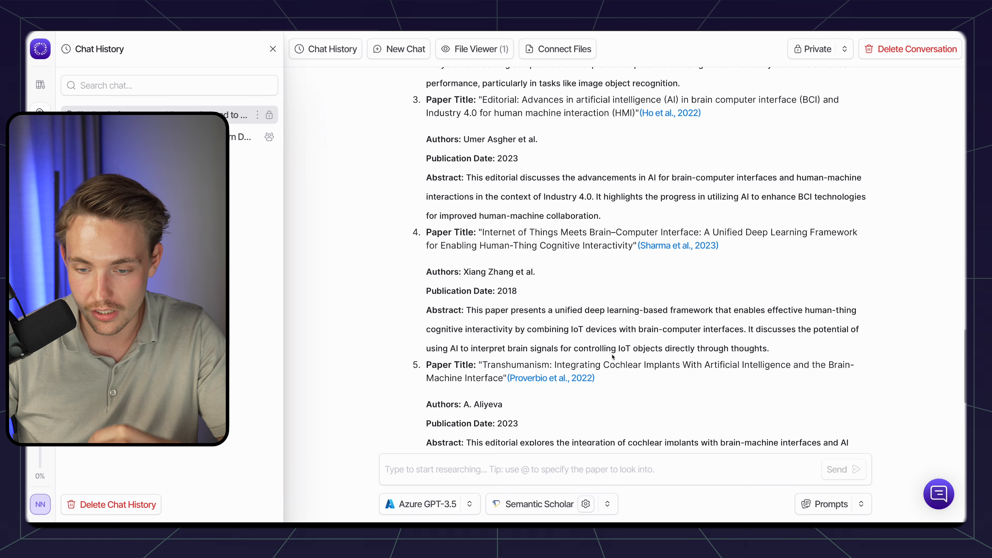
Send the follow-up 'give me more examples'.
type("give me more examples")
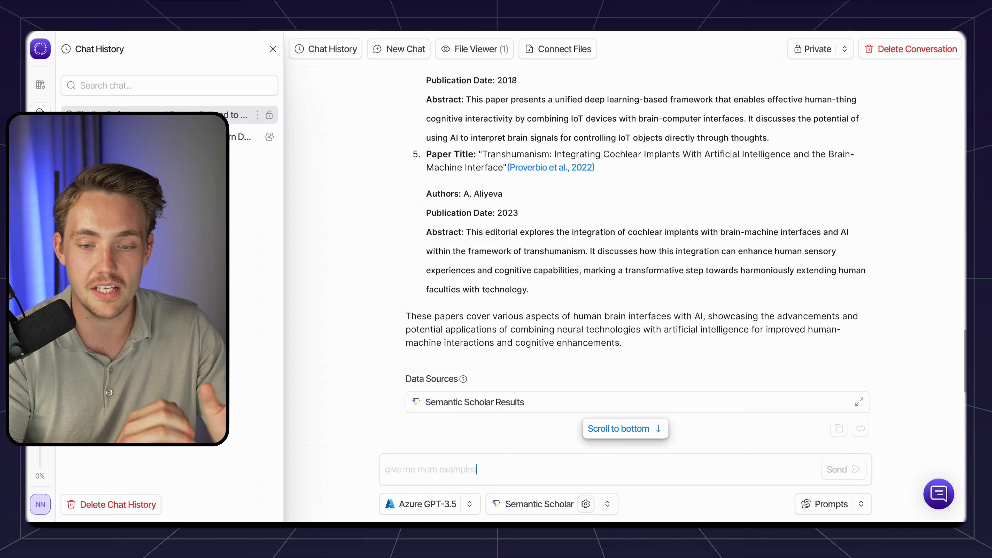
left_click(843, 468)
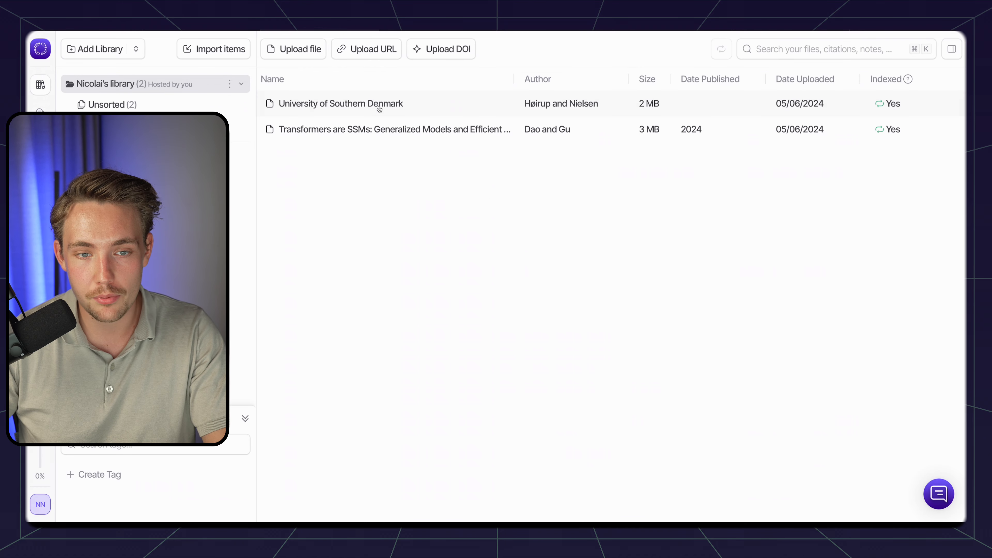
Generate an APA citation for the Southern Denmark thesis, preview its in-text form, and close the dialog.
right_click(341, 103)
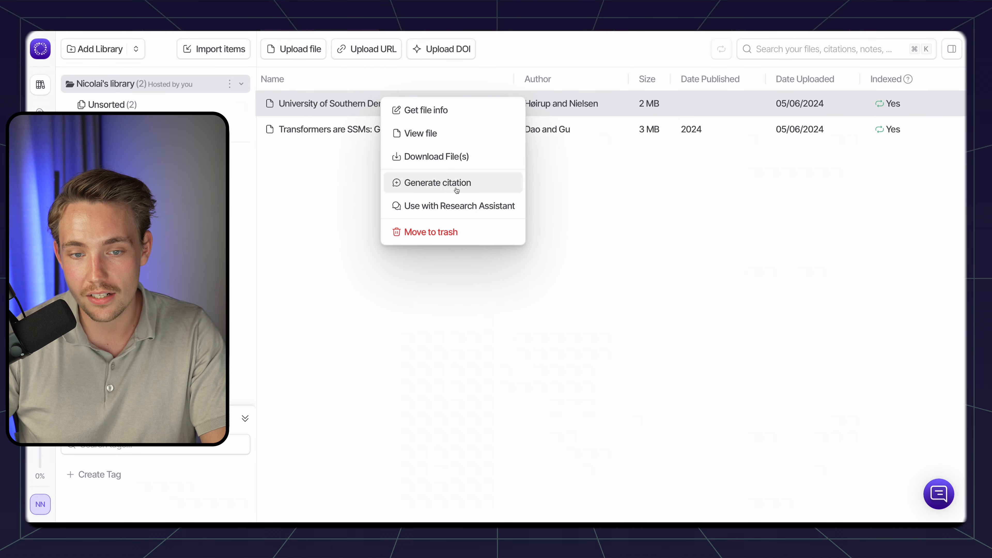
left_click(434, 183)
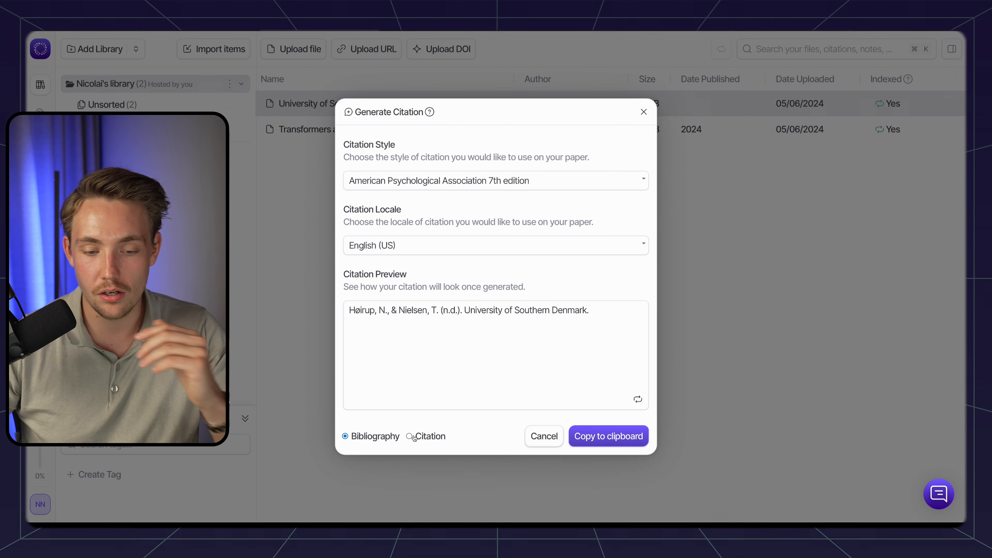
left_click(409, 436)
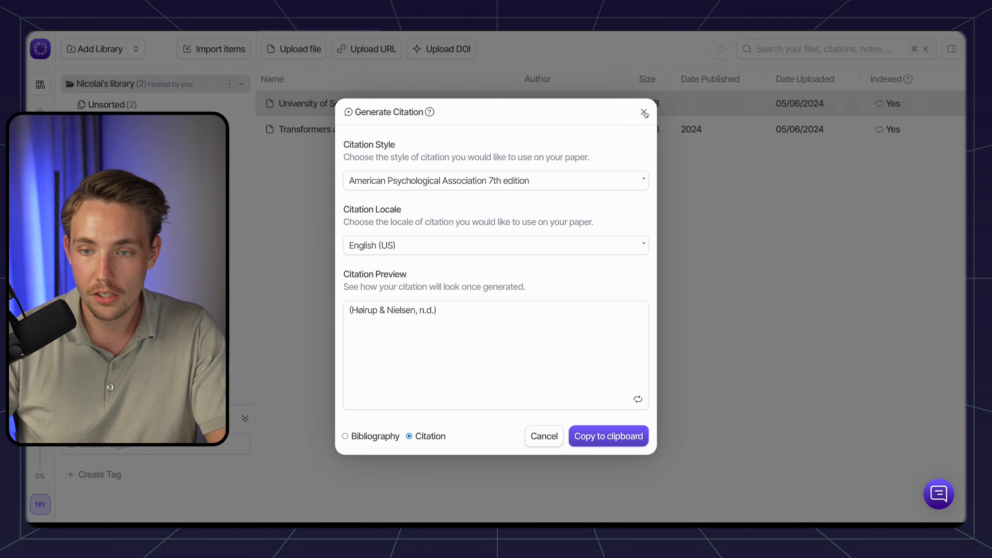
left_click(609, 436)
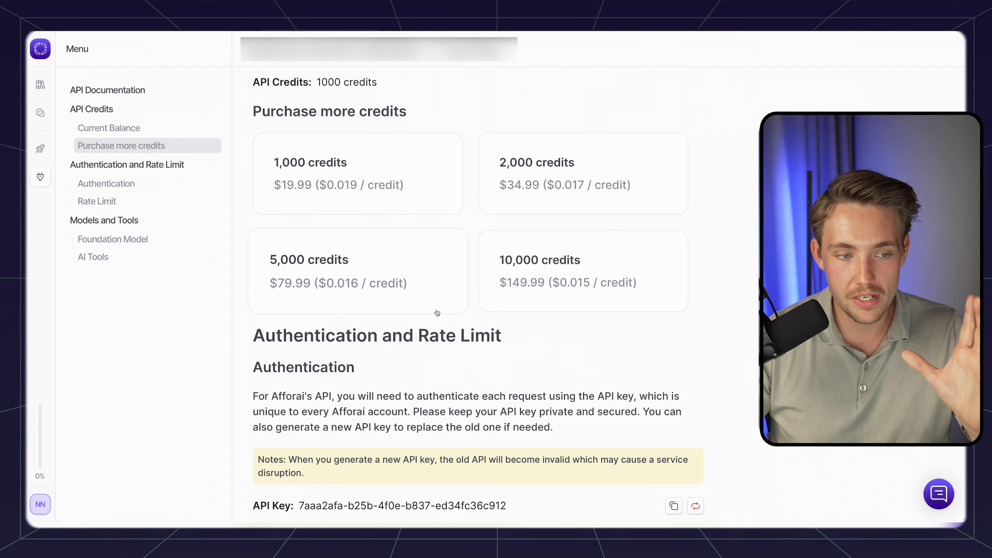
Show the API page's Purchase more credits section with pricing and authentication details.
left_click(109, 127)
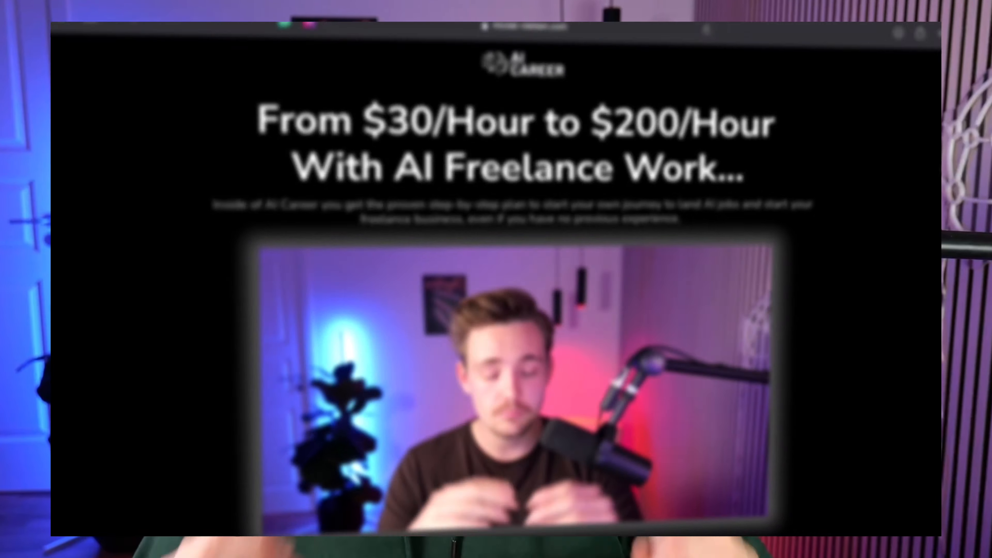
Scroll through the AI Career Program page past course modules, templates, live calls and community.
scroll("down", 3)
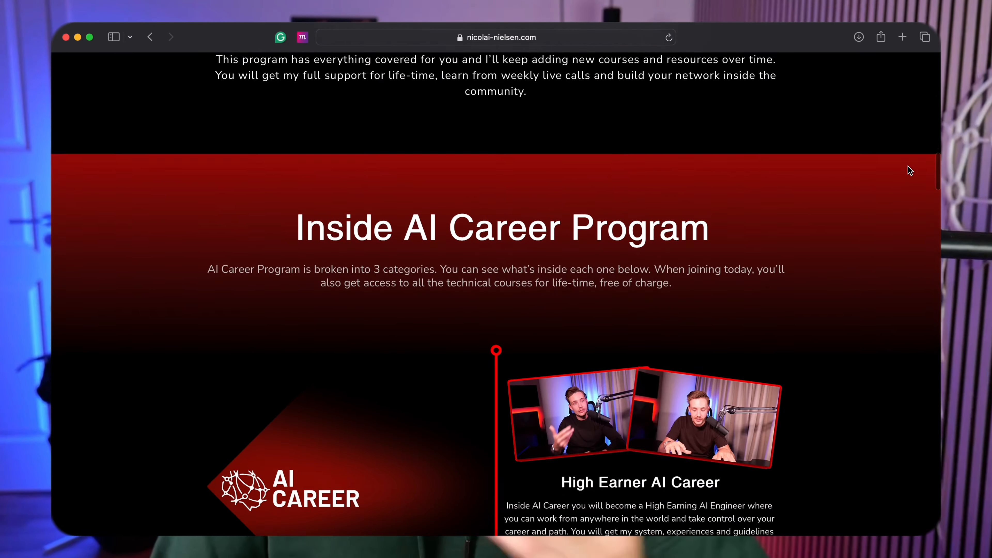
scroll("down", 3)
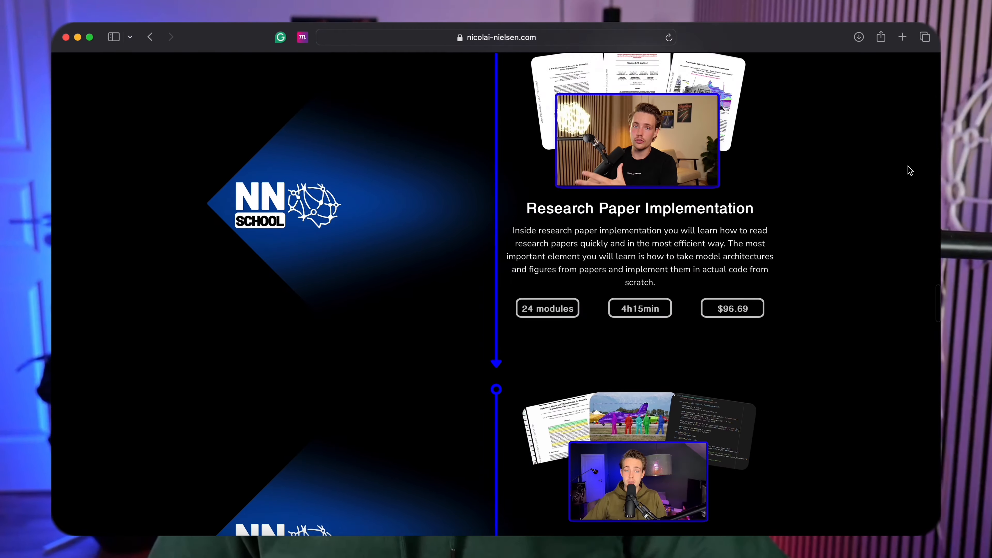
scroll("down", 3)
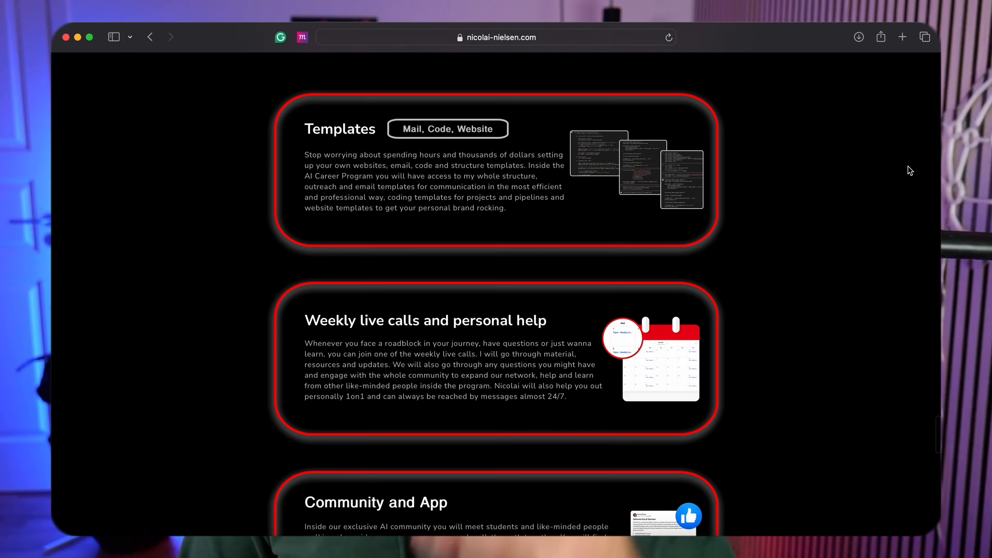